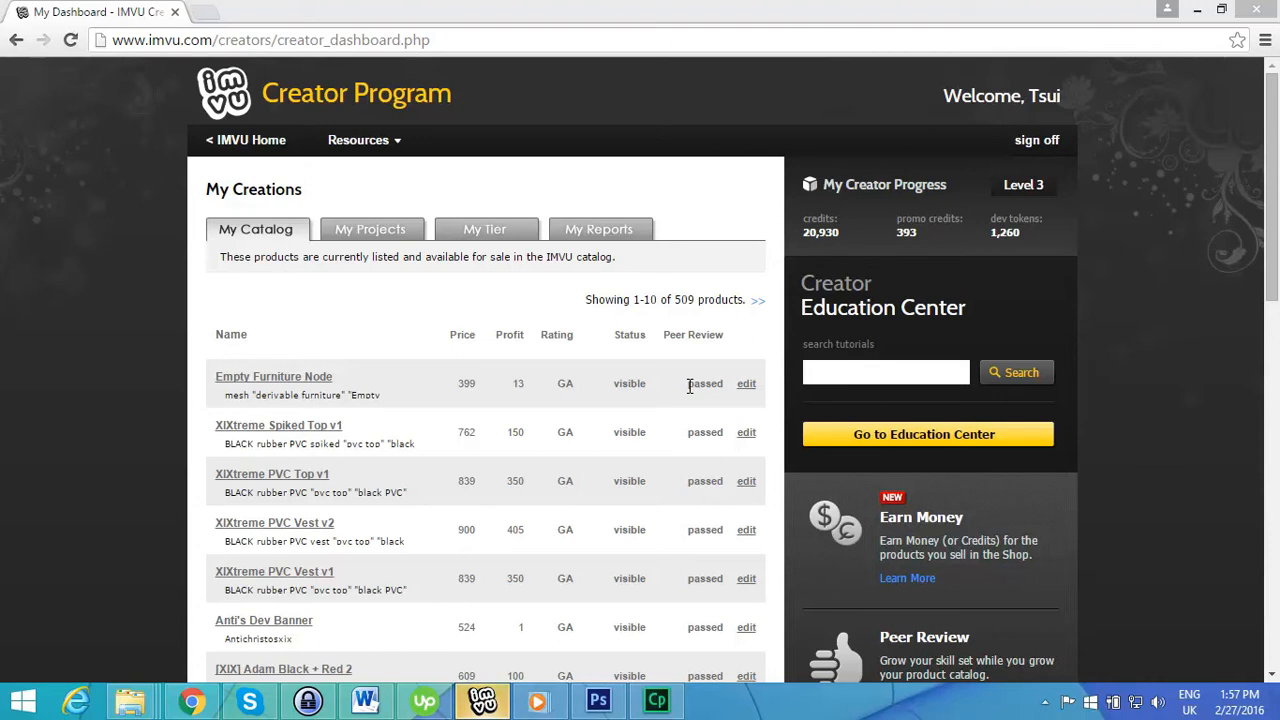
mouse_move(876, 428)
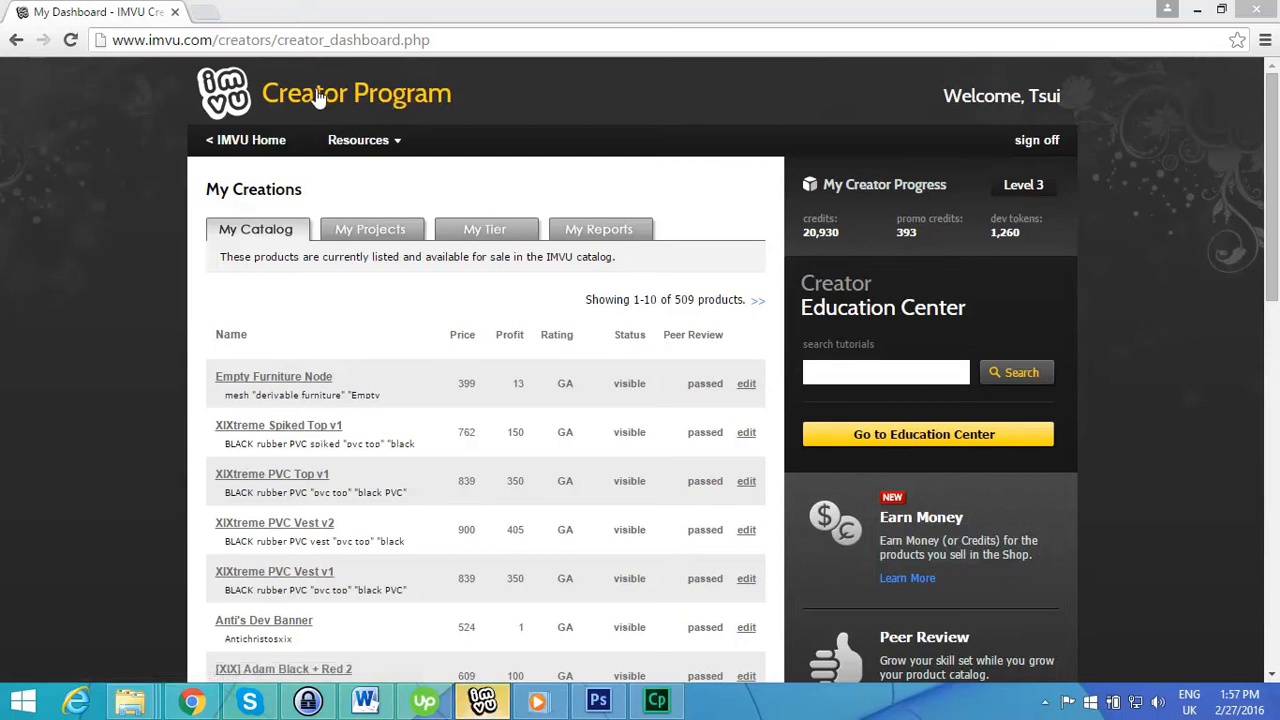
Browse the IMVU account home and community pages, then return to the Creator Program dashboard
click(224, 92)
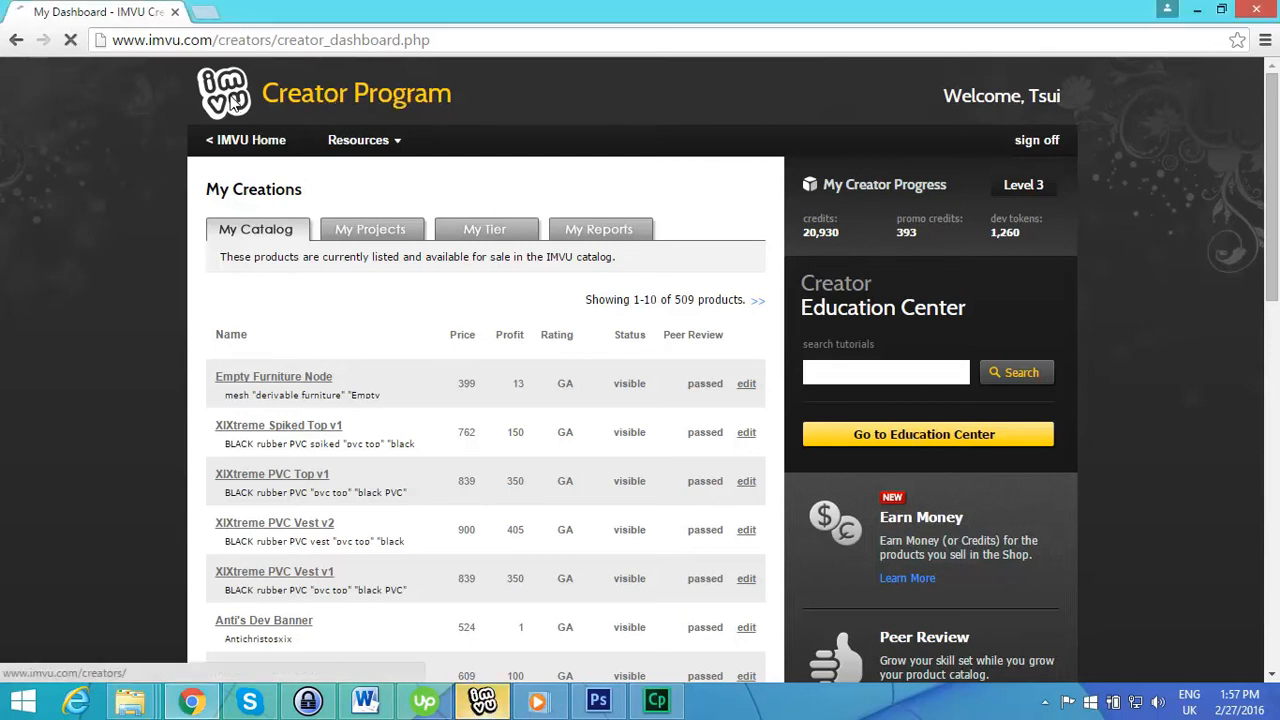
click(358, 140)
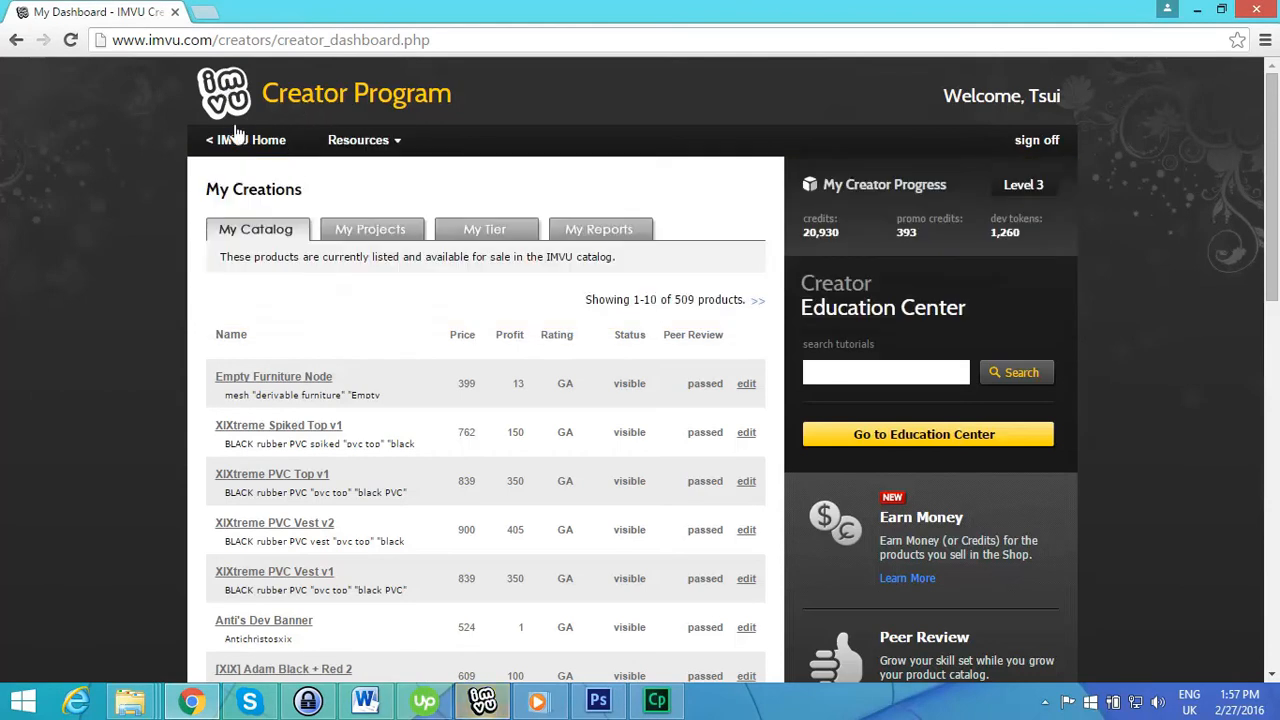
click(358, 140)
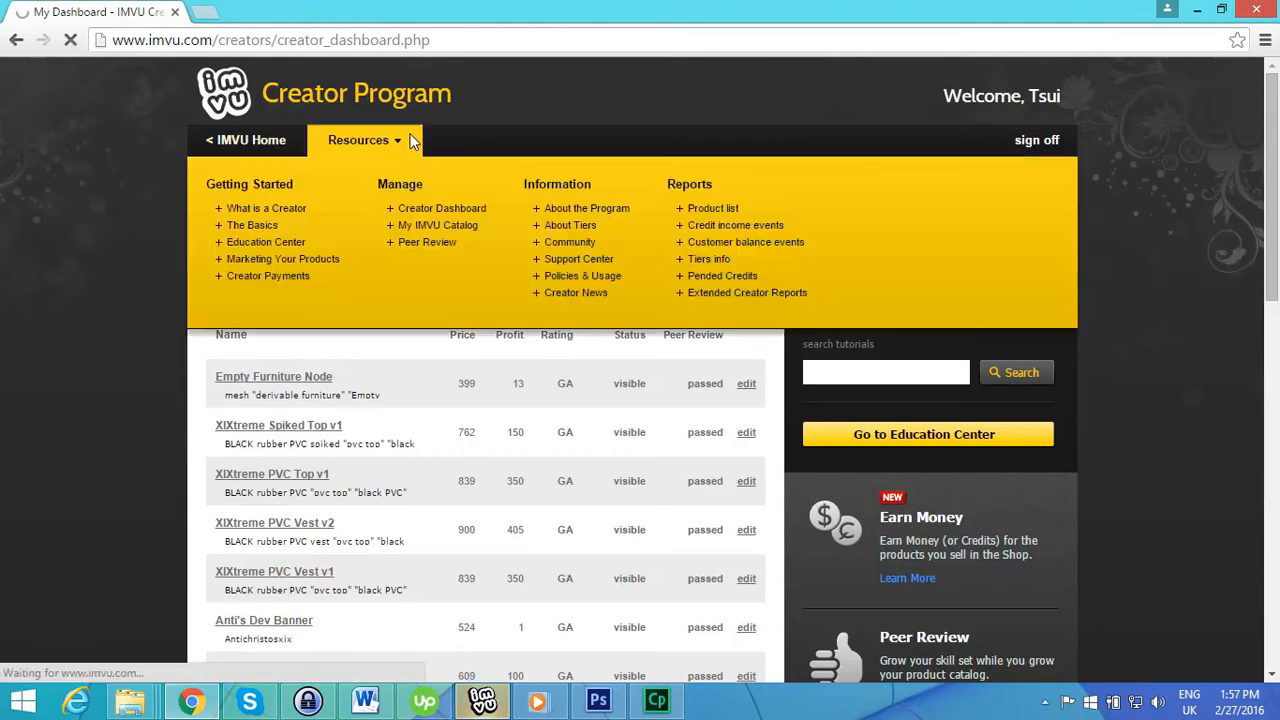
click(250, 140)
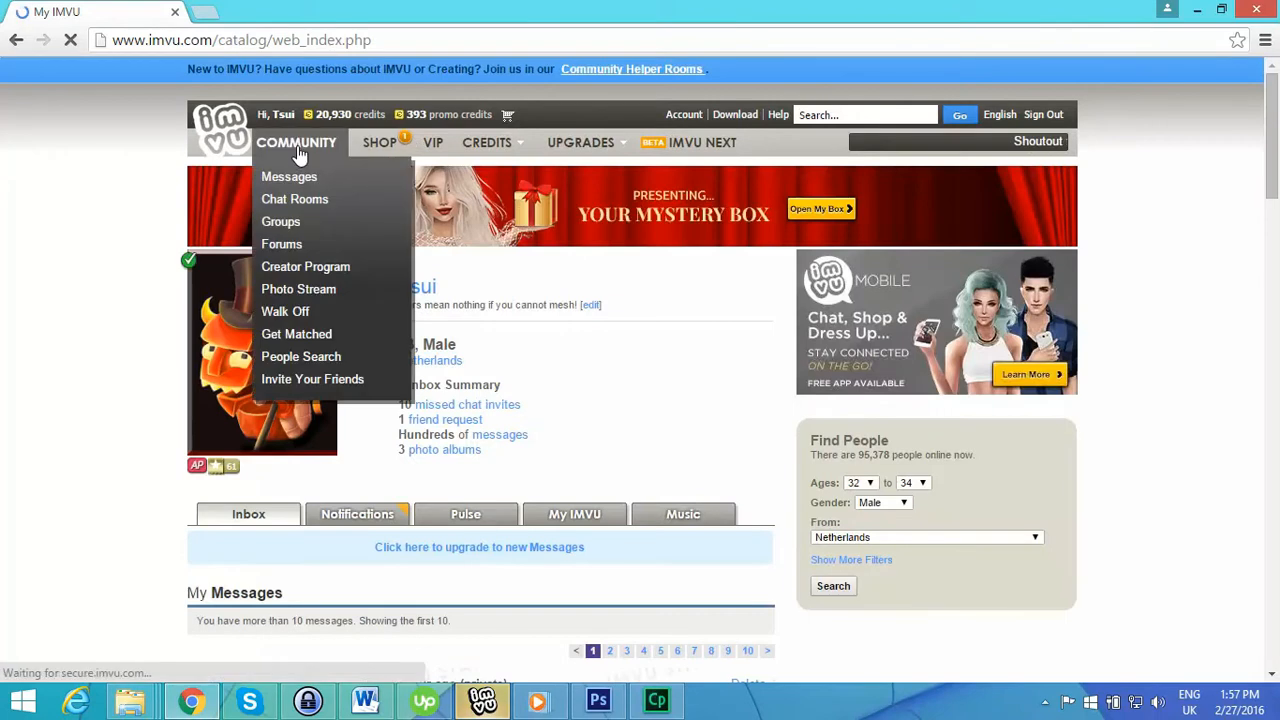
mouse_move(310, 266)
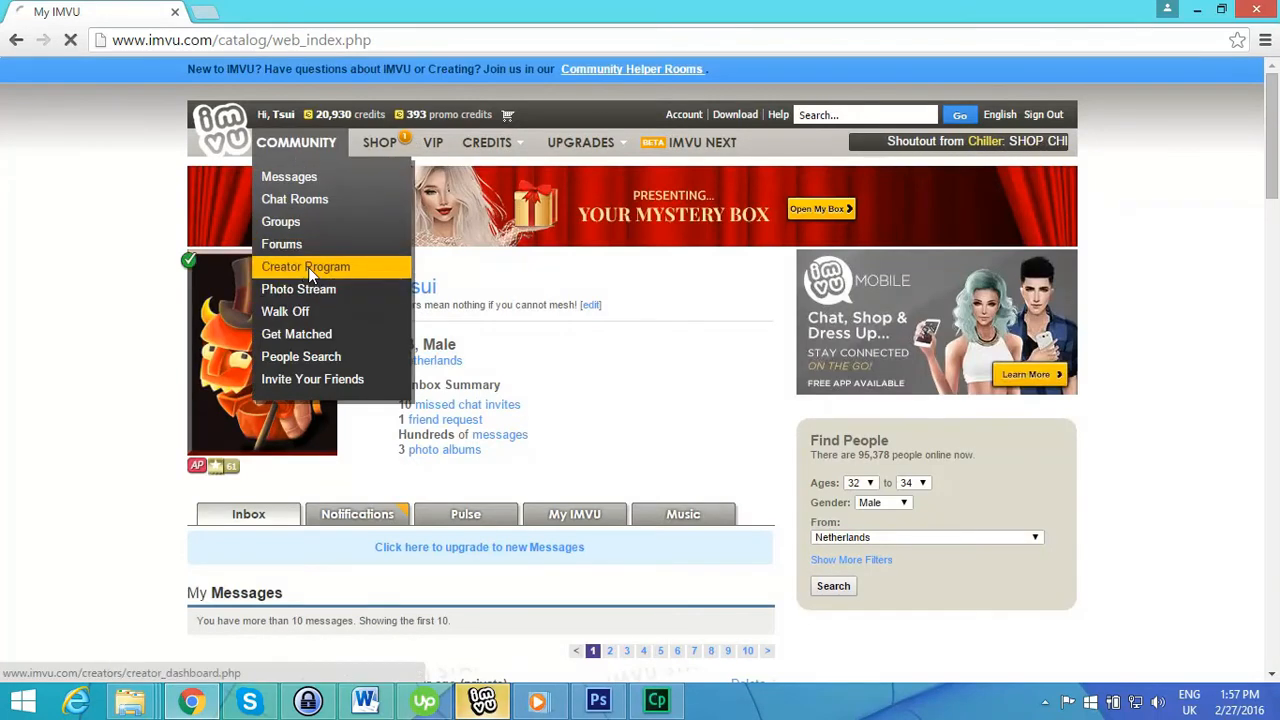
click(304, 266)
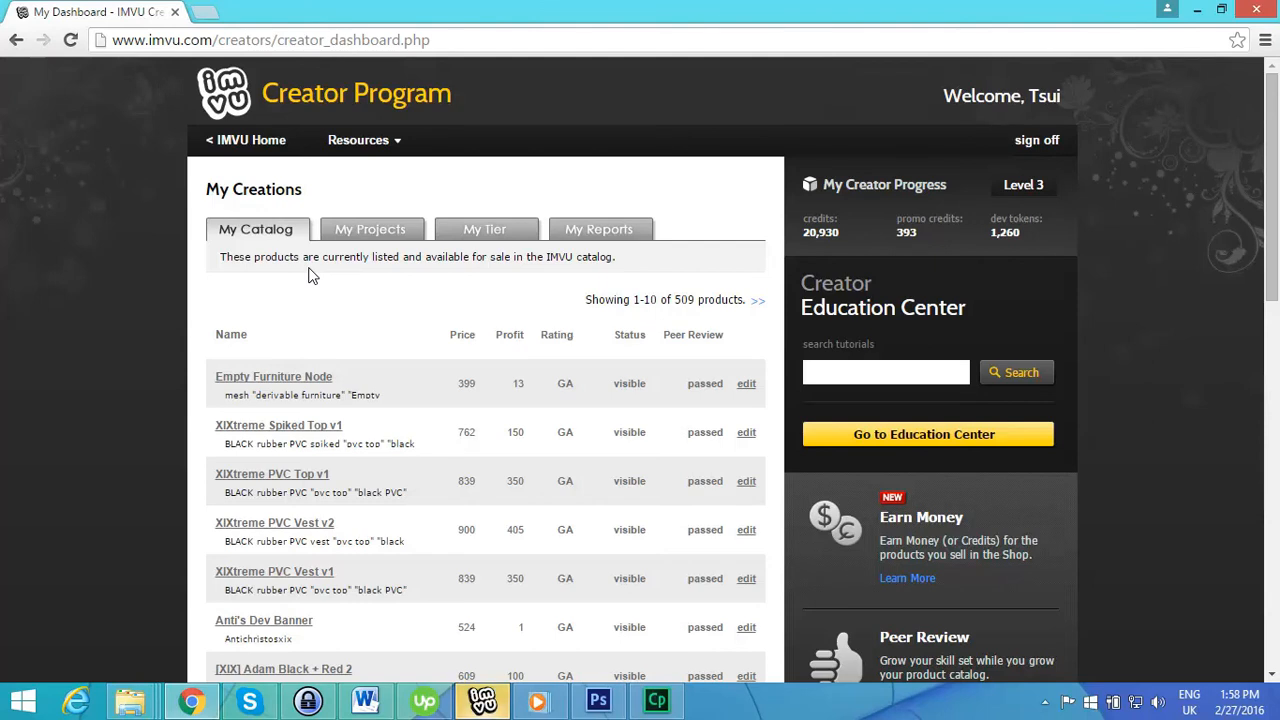
mouse_move(472, 316)
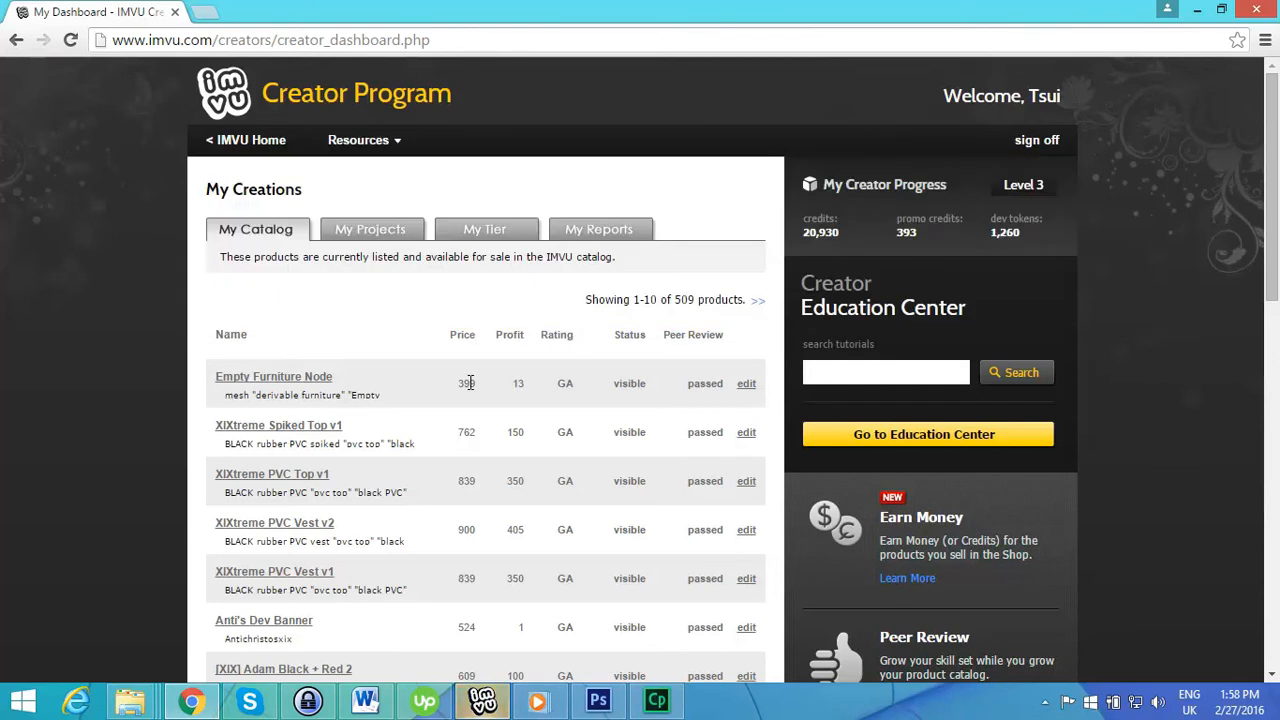
mouse_move(866, 452)
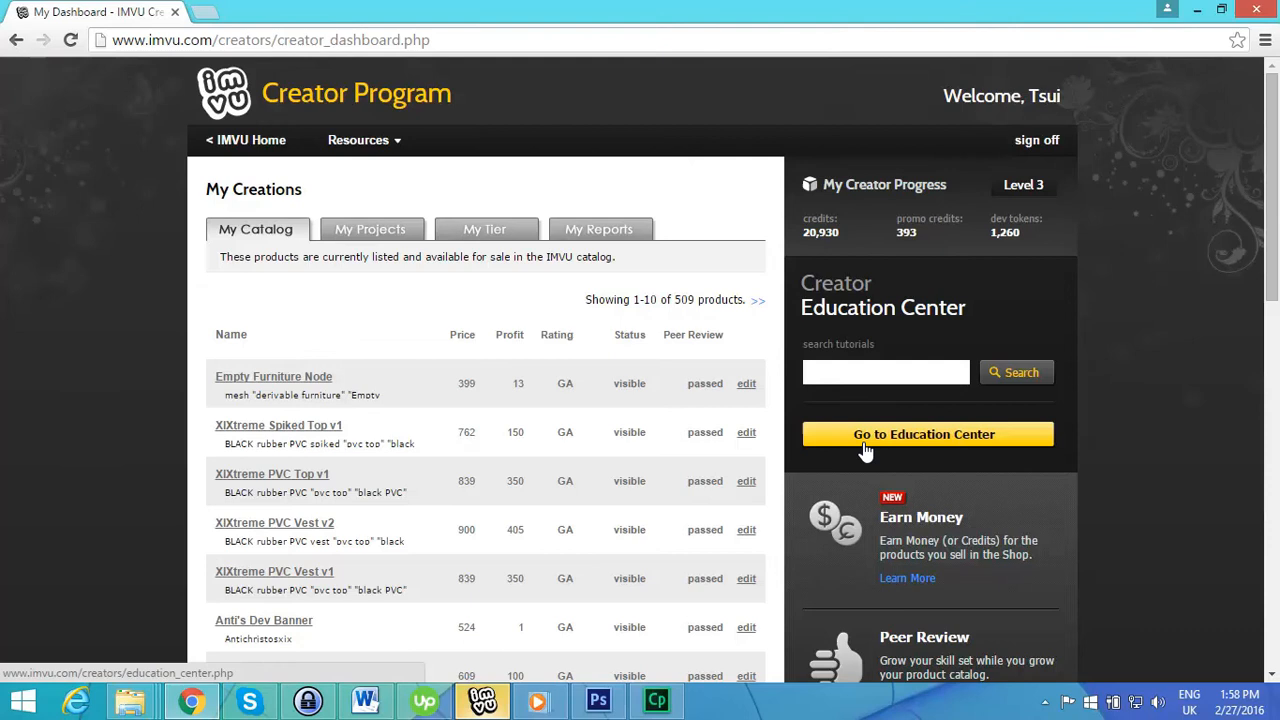
Enter the Creator Education Center showing tutorial categories and the results list
click(924, 434)
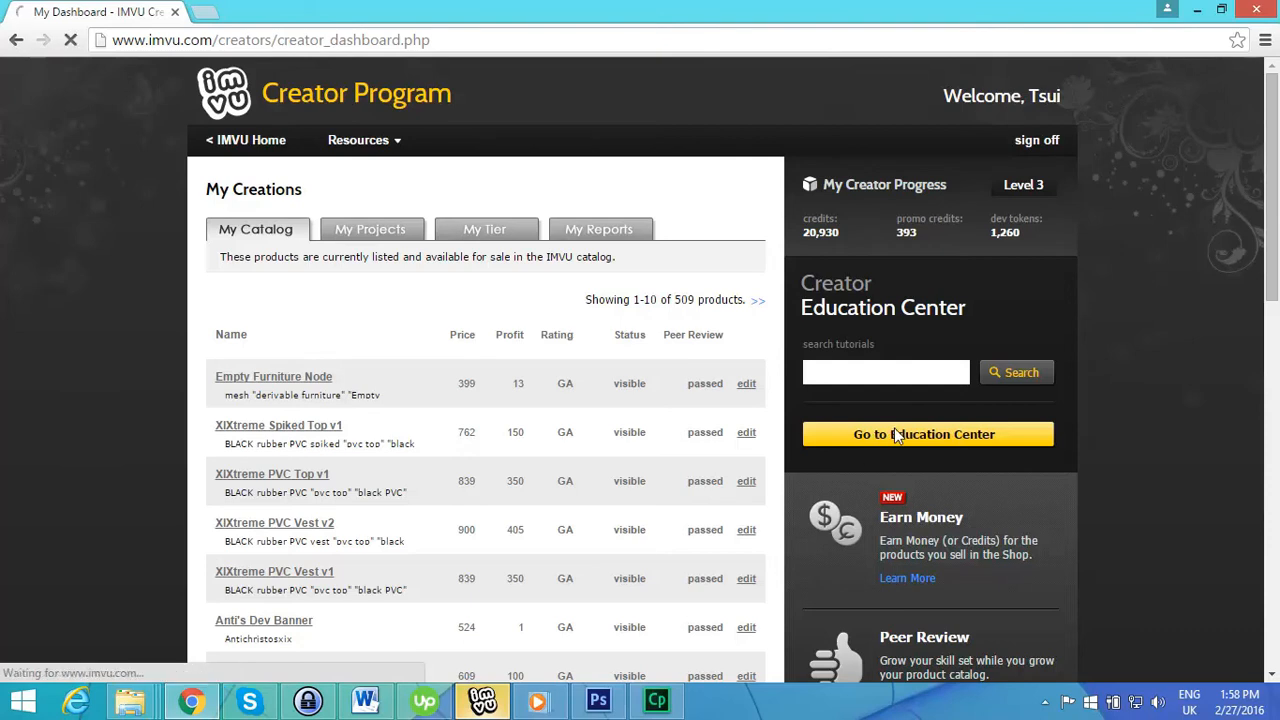
click(926, 434)
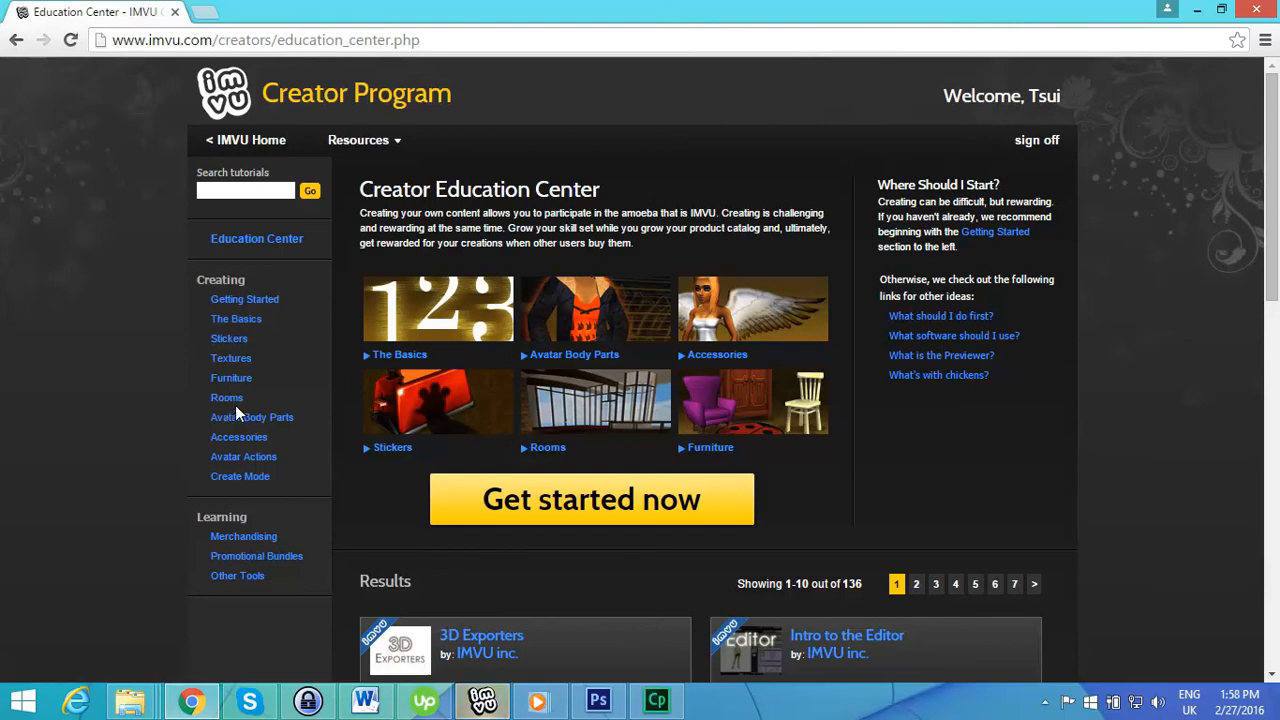
mouse_move(300, 428)
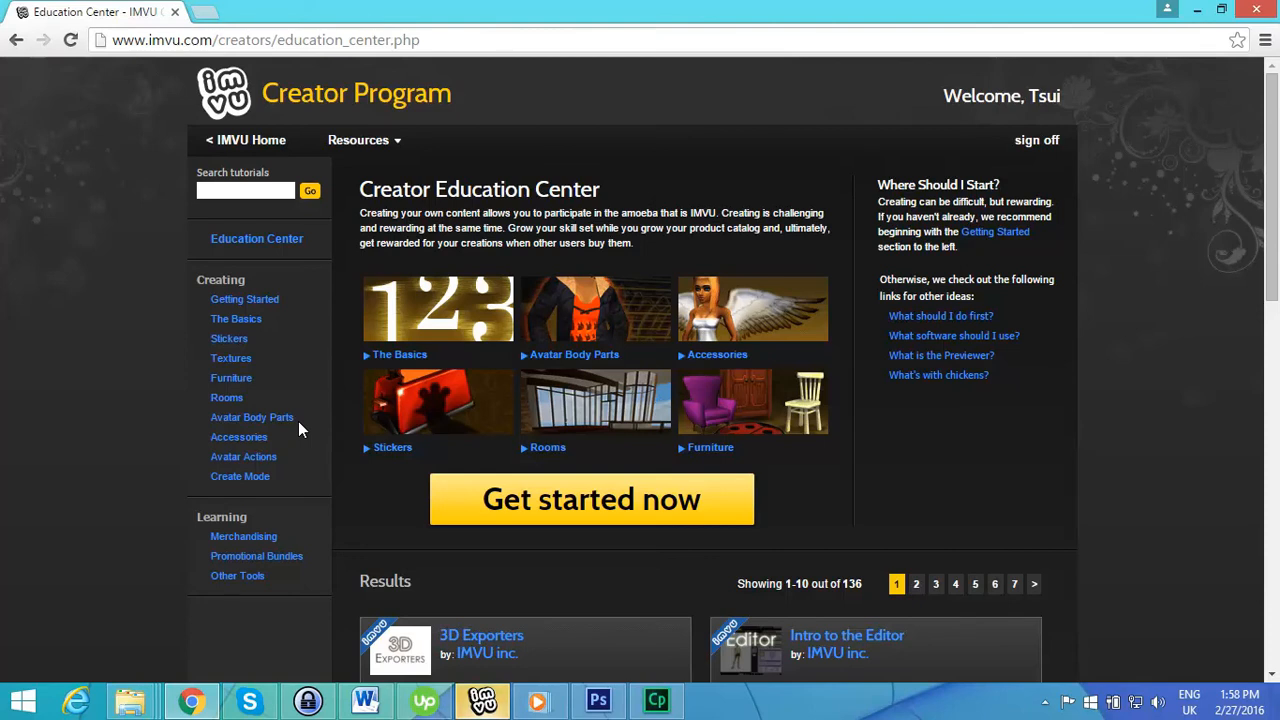
mouse_move(460, 444)
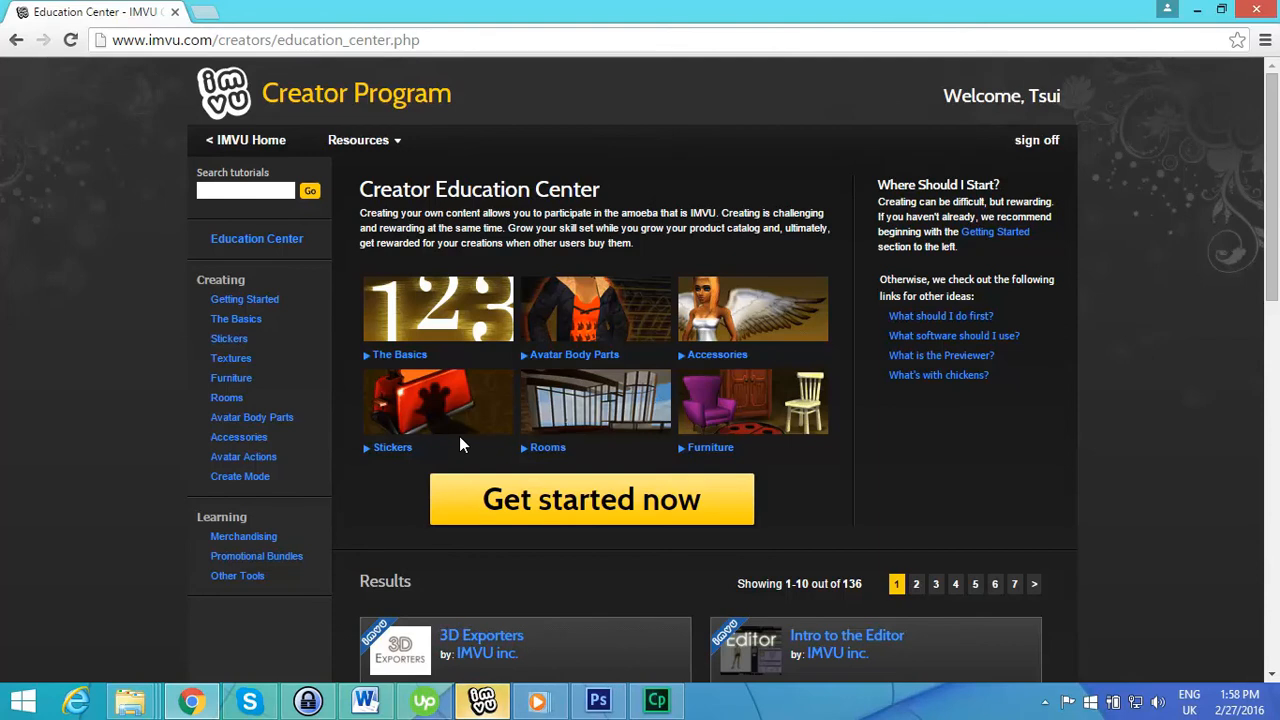
mouse_move(318, 420)
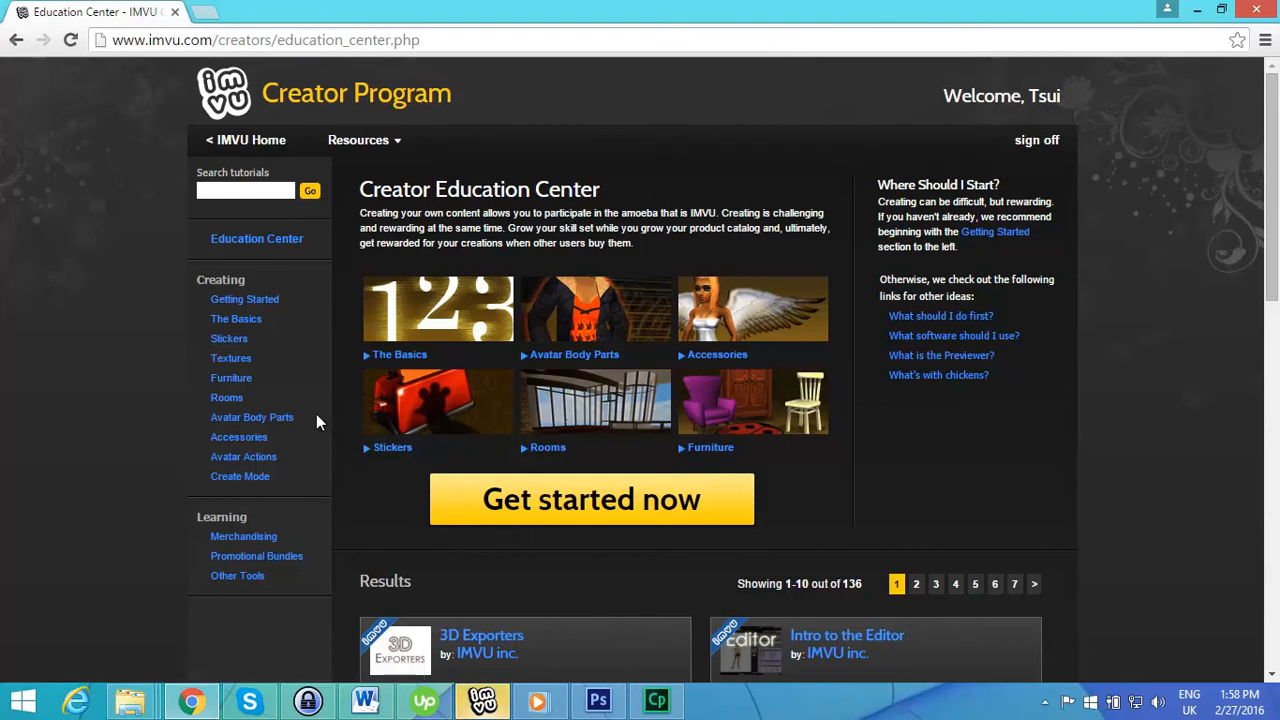
mouse_move(232, 378)
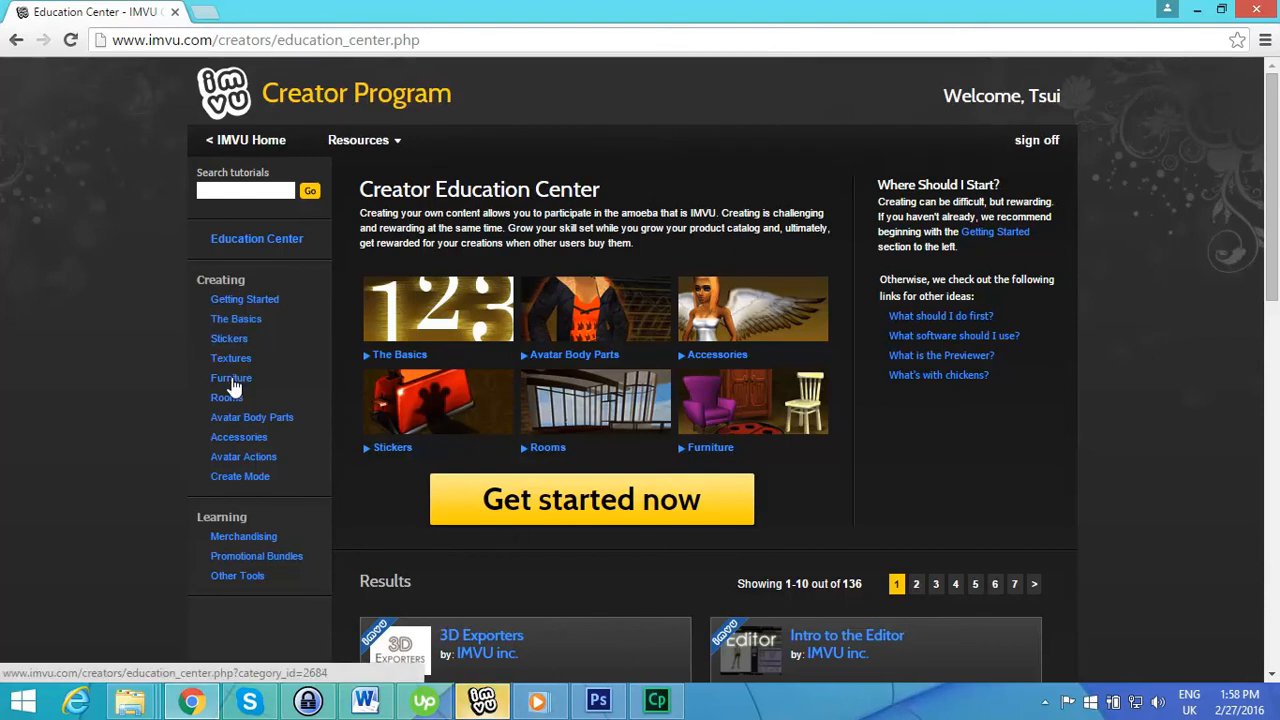
Filter tutorials to the Furniture category and load the Introduction to Furniture Products tutorial
click(232, 378)
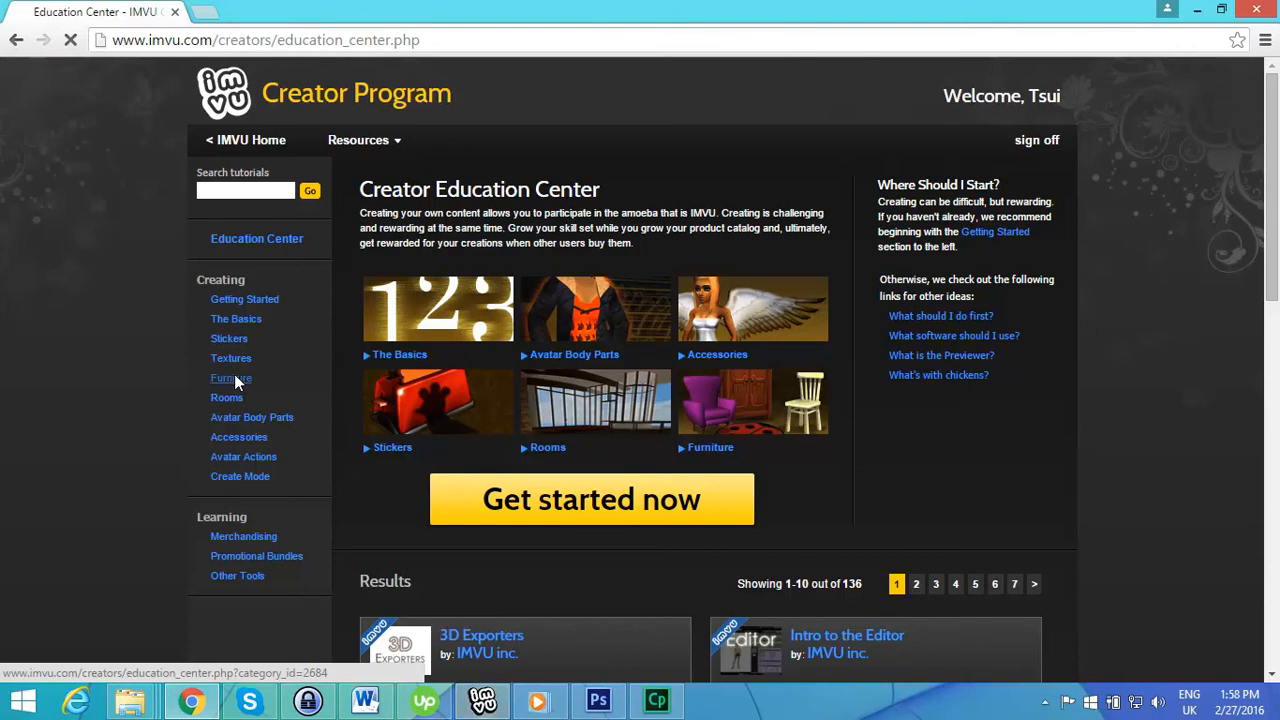
click(232, 376)
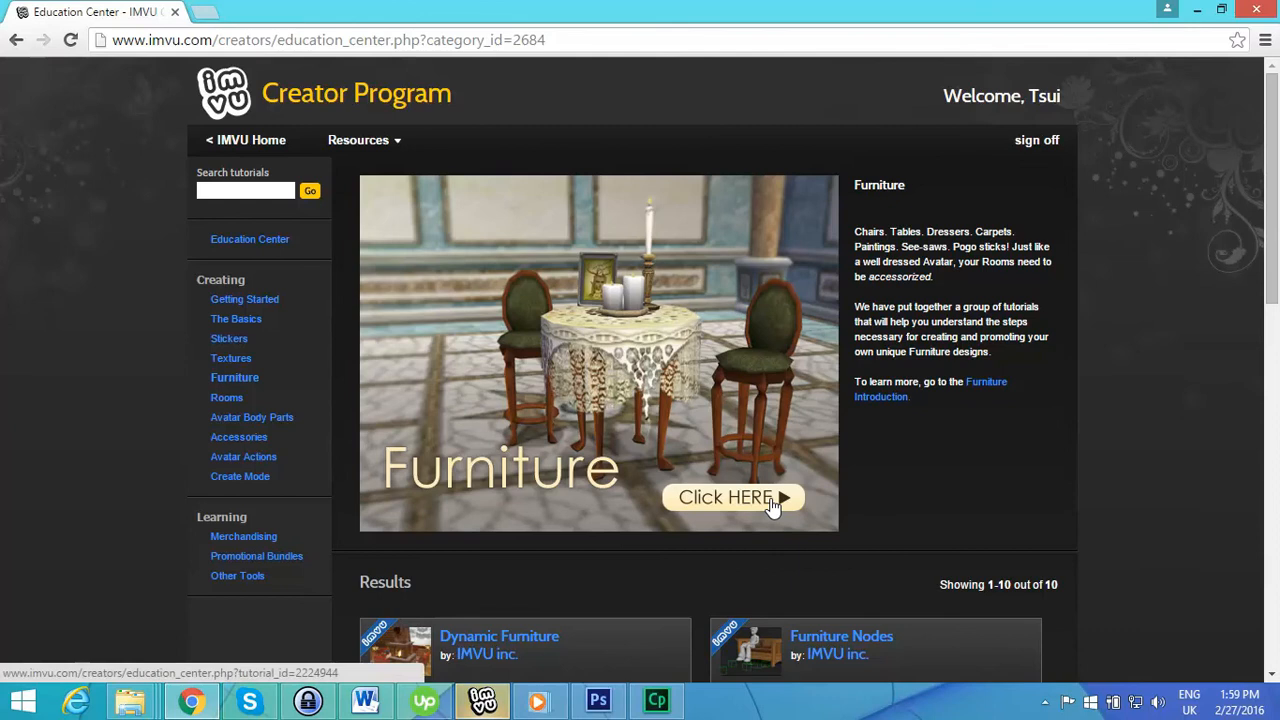
click(732, 496)
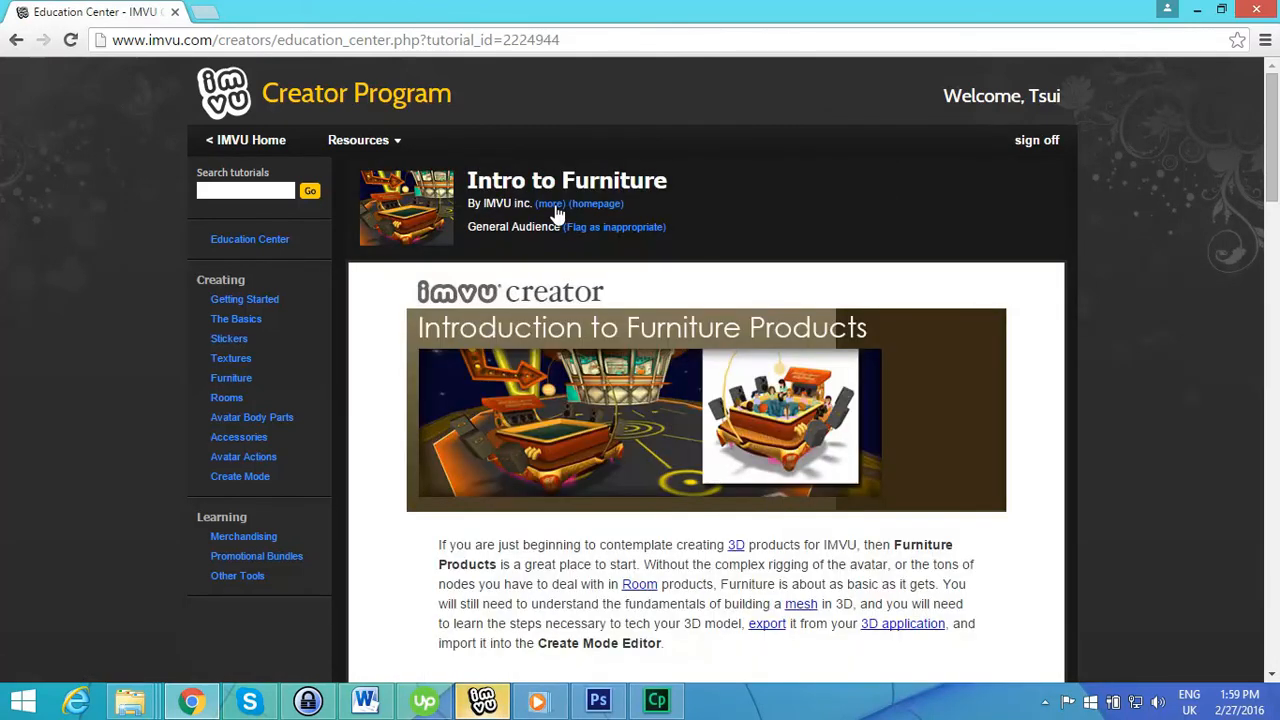
mouse_move(1272, 104)
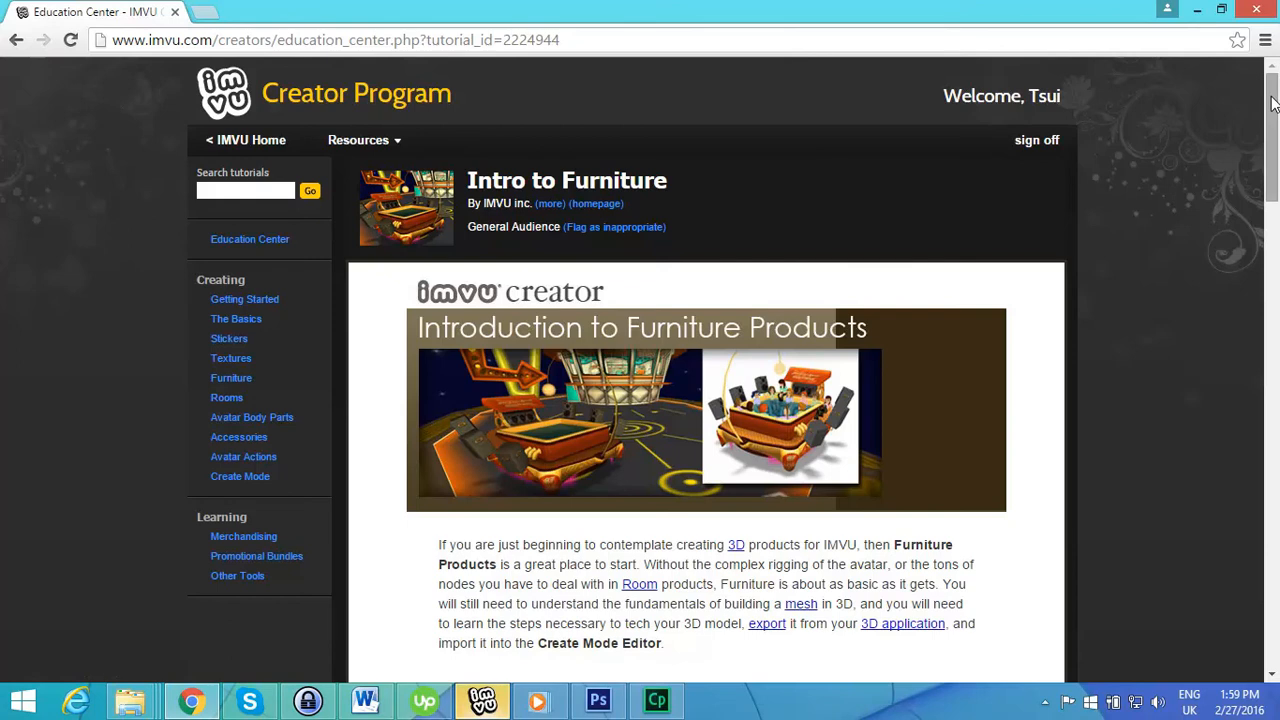
Scroll past the furniture definition to the 'Files to Get You Started' example product links
scroll(down, 3)
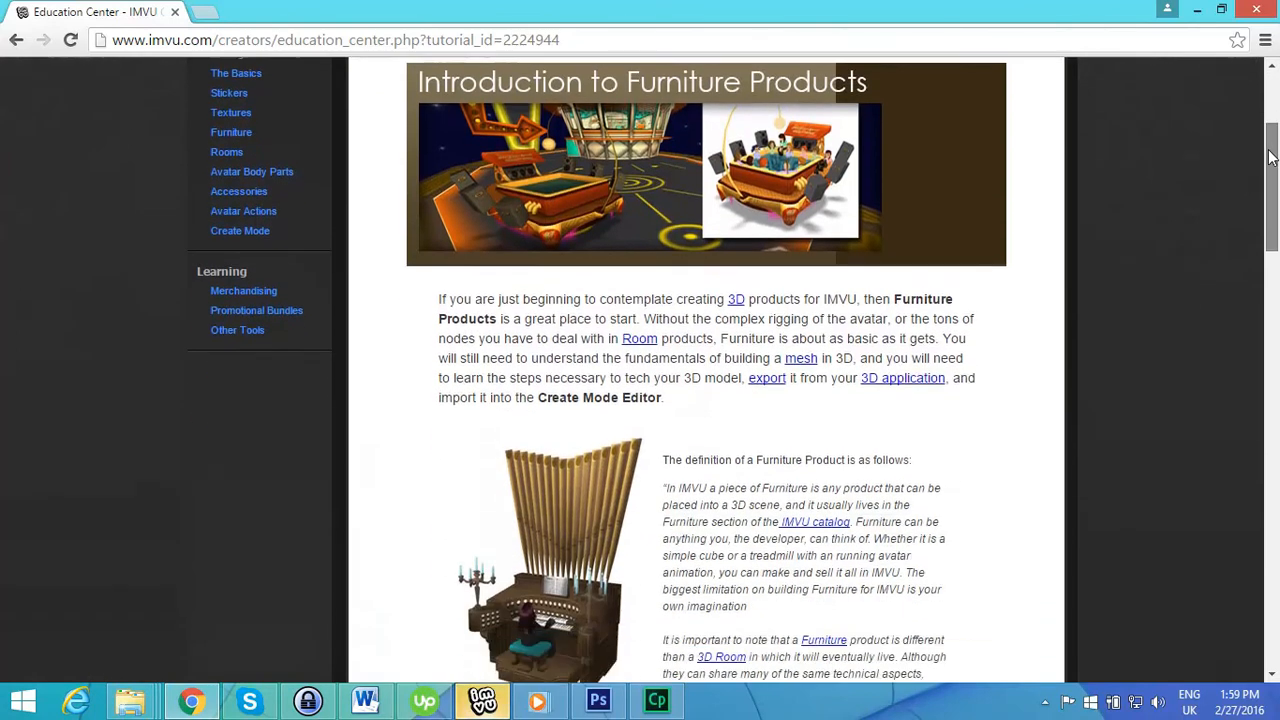
scroll(down, 3)
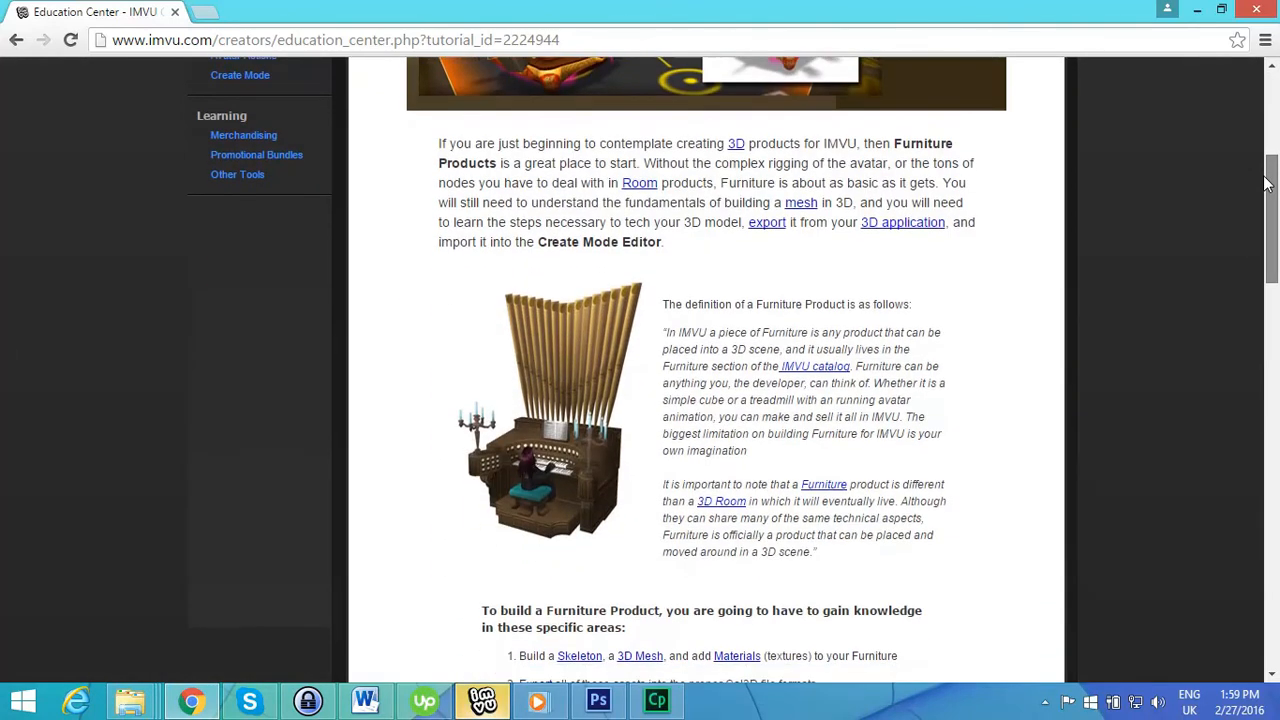
scroll(up, 3)
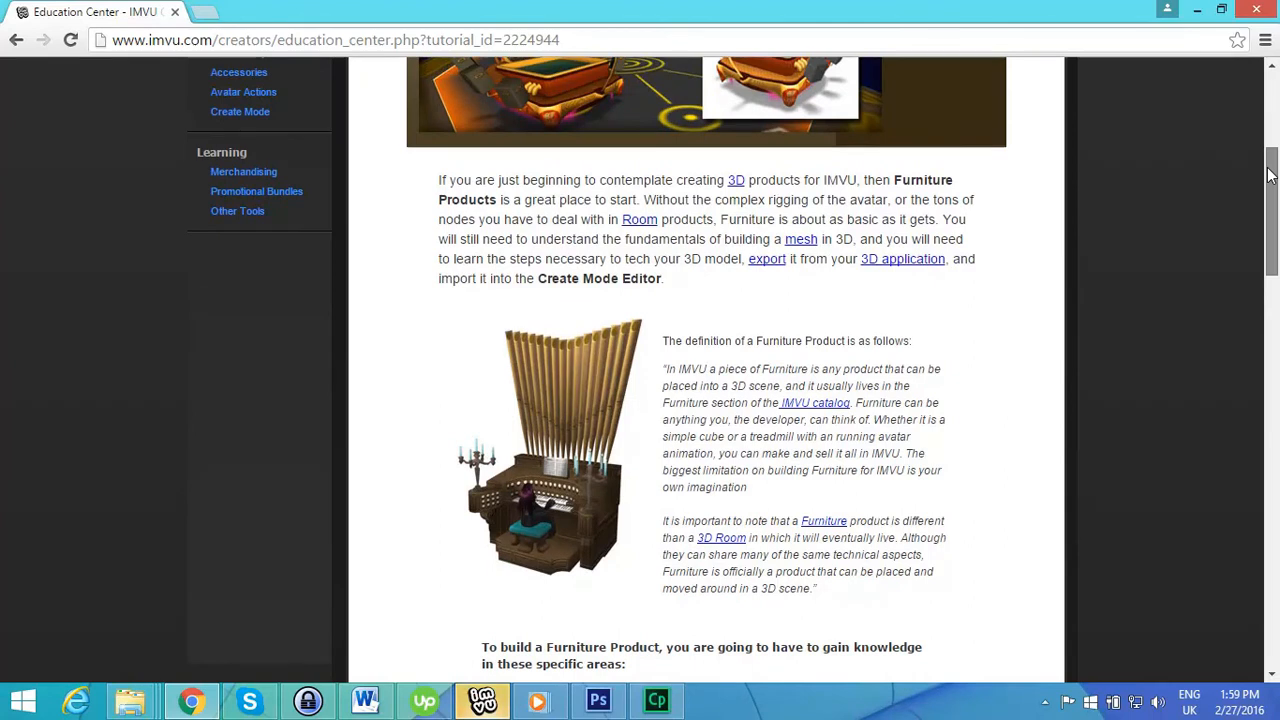
scroll(up, 3)
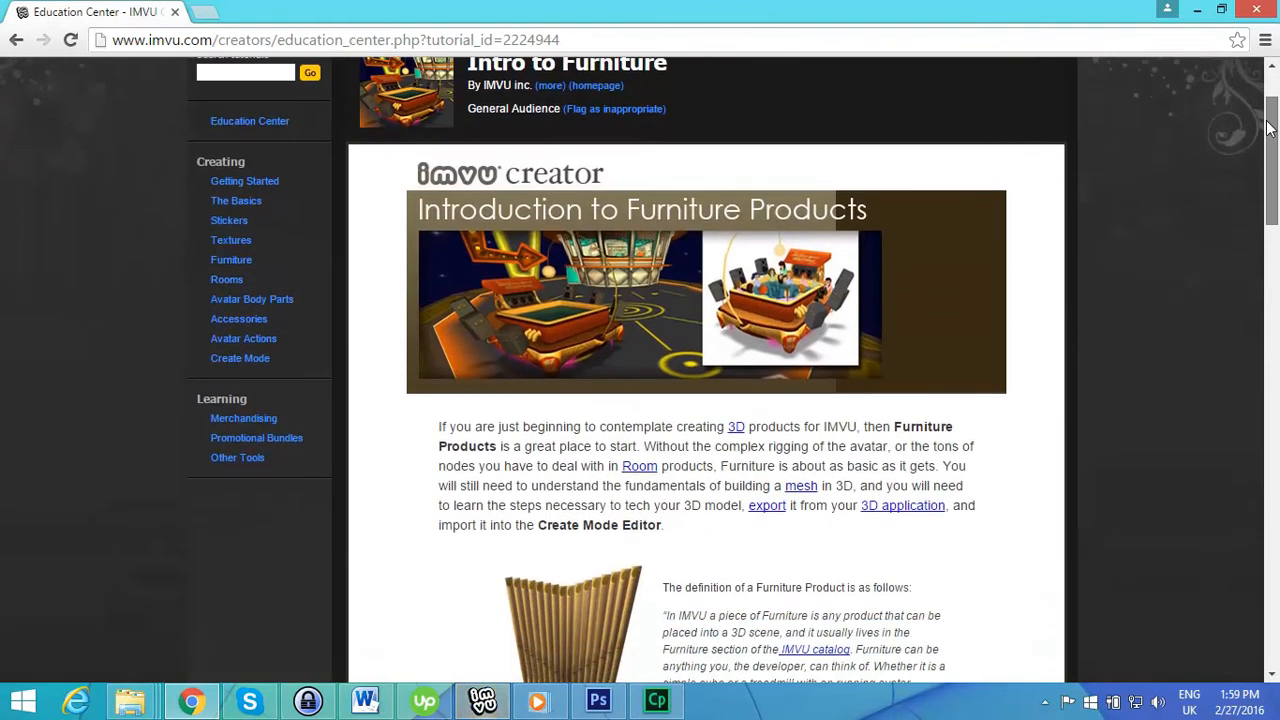
scroll(down, 3)
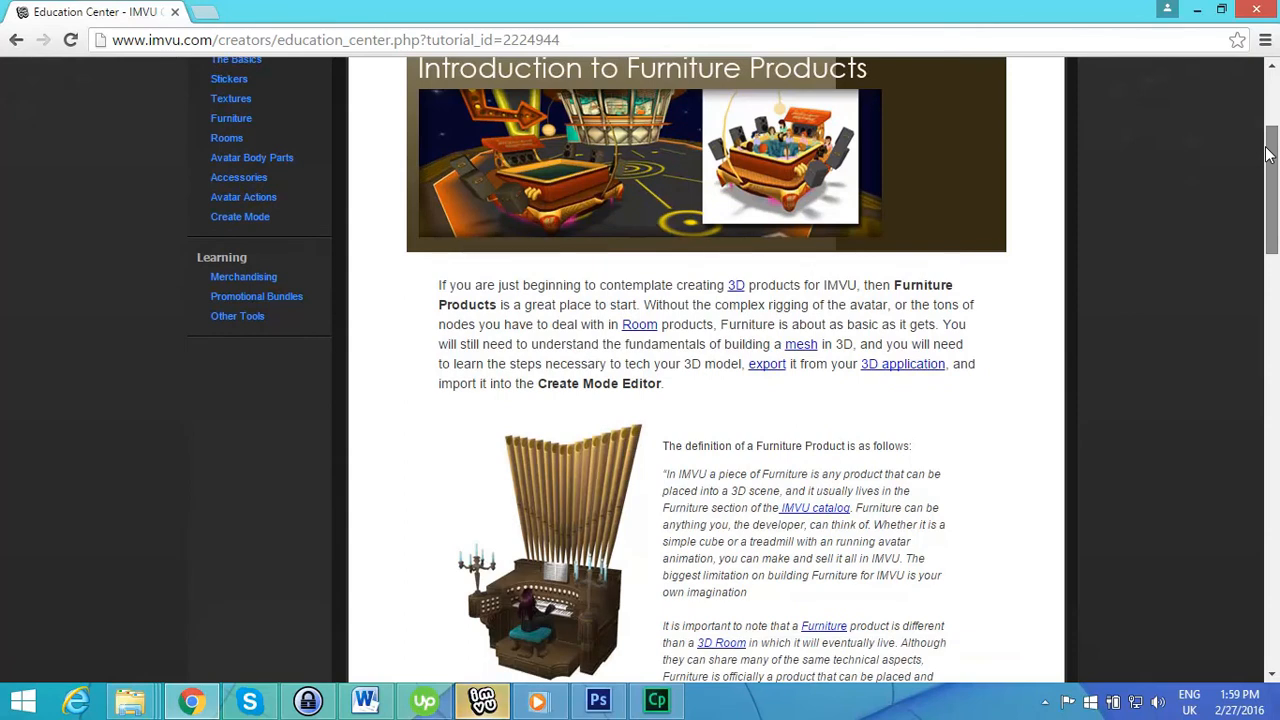
scroll(down, 3)
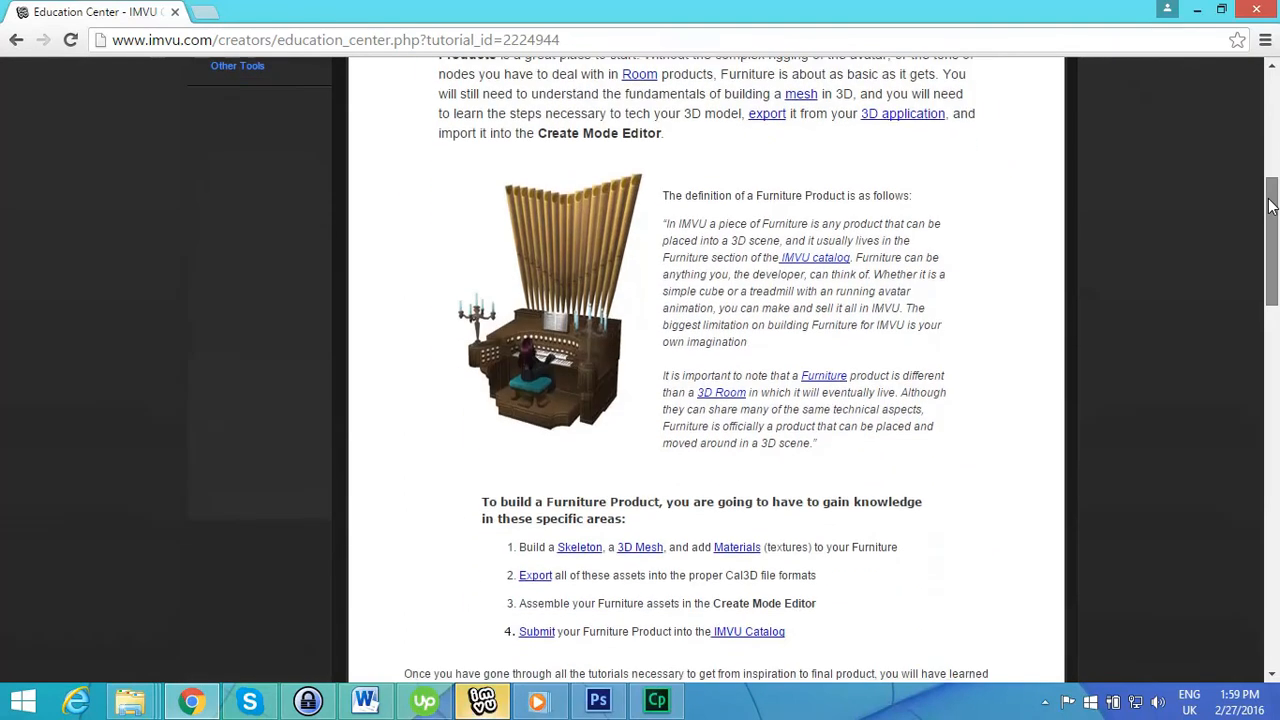
scroll(down, 3)
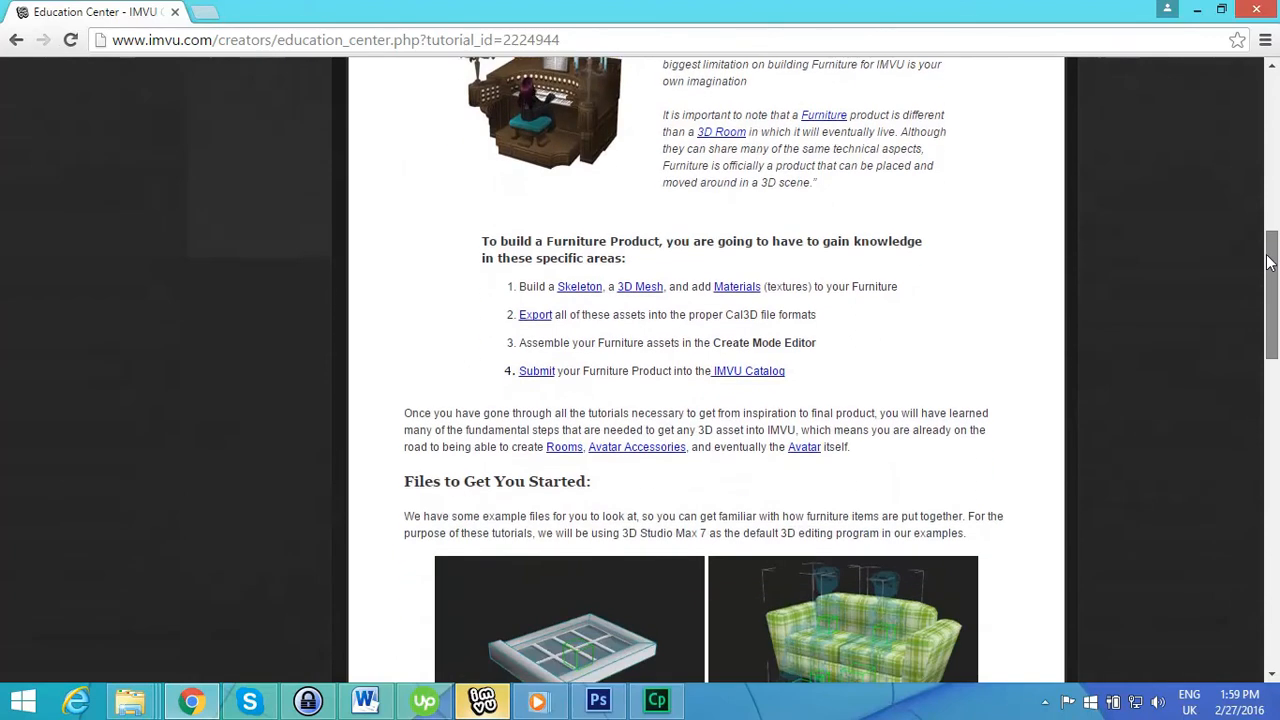
scroll(down, 3)
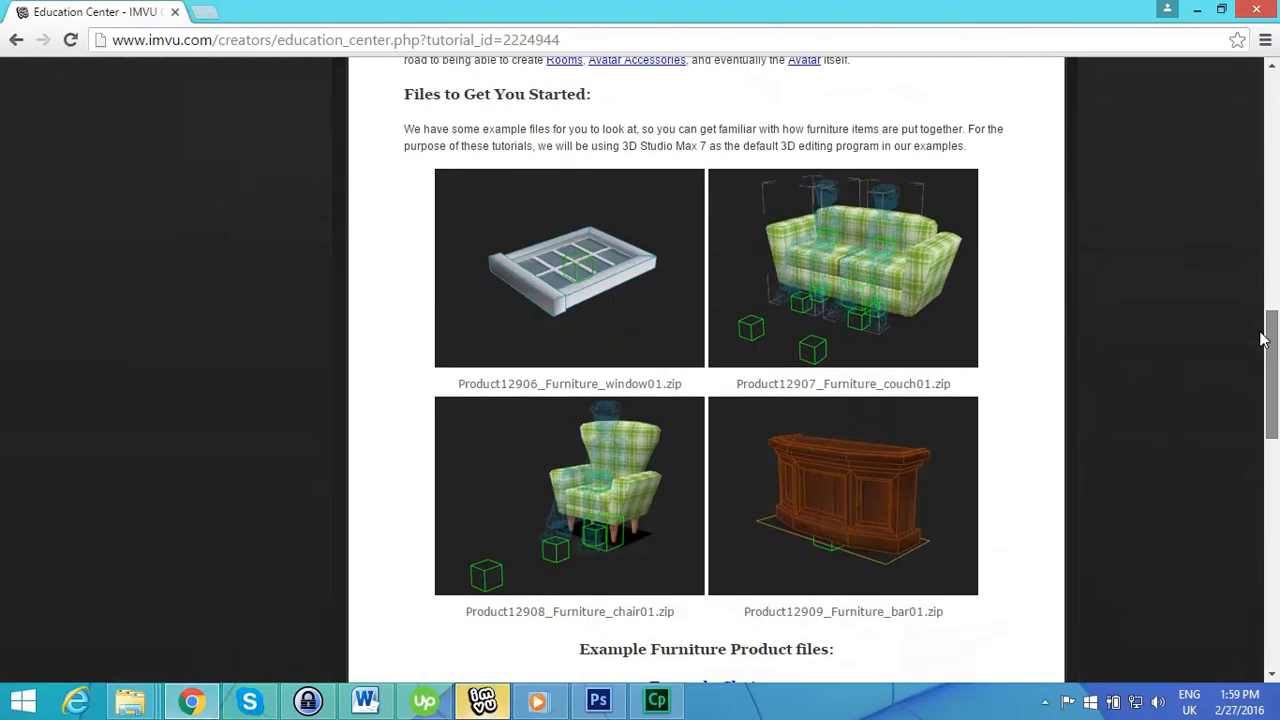
scroll(down, 3)
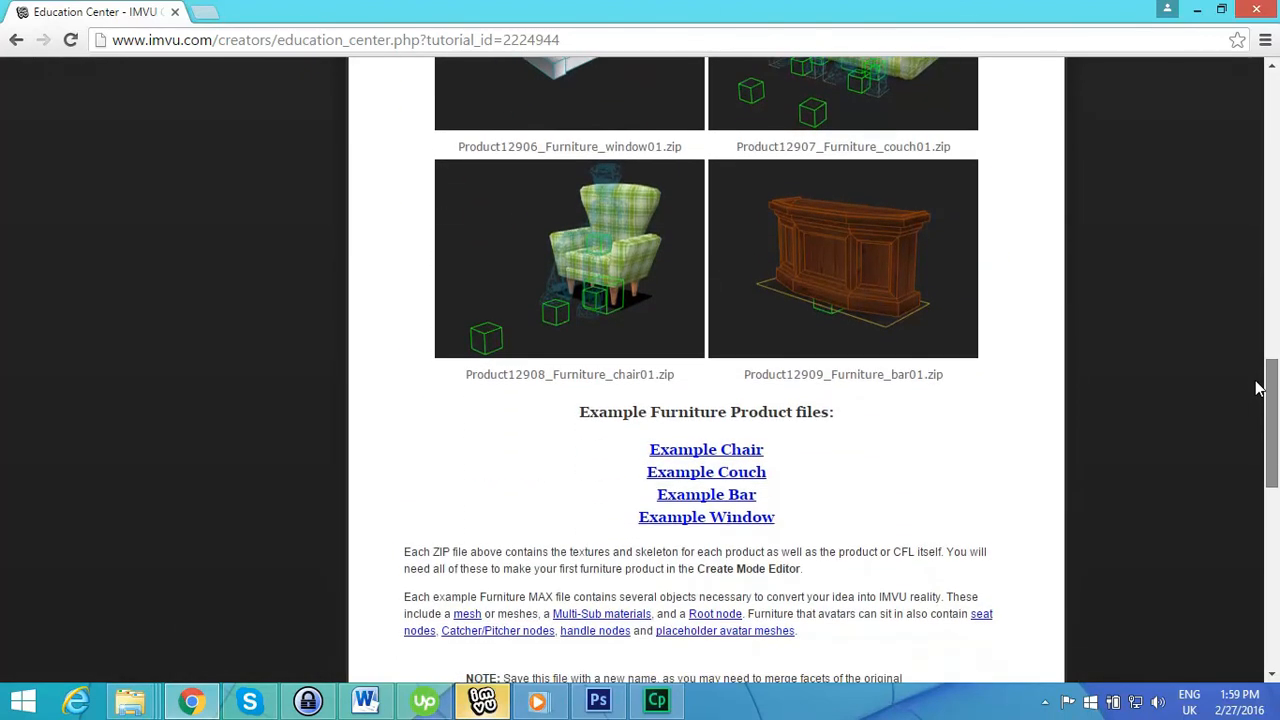
scroll(down, 3)
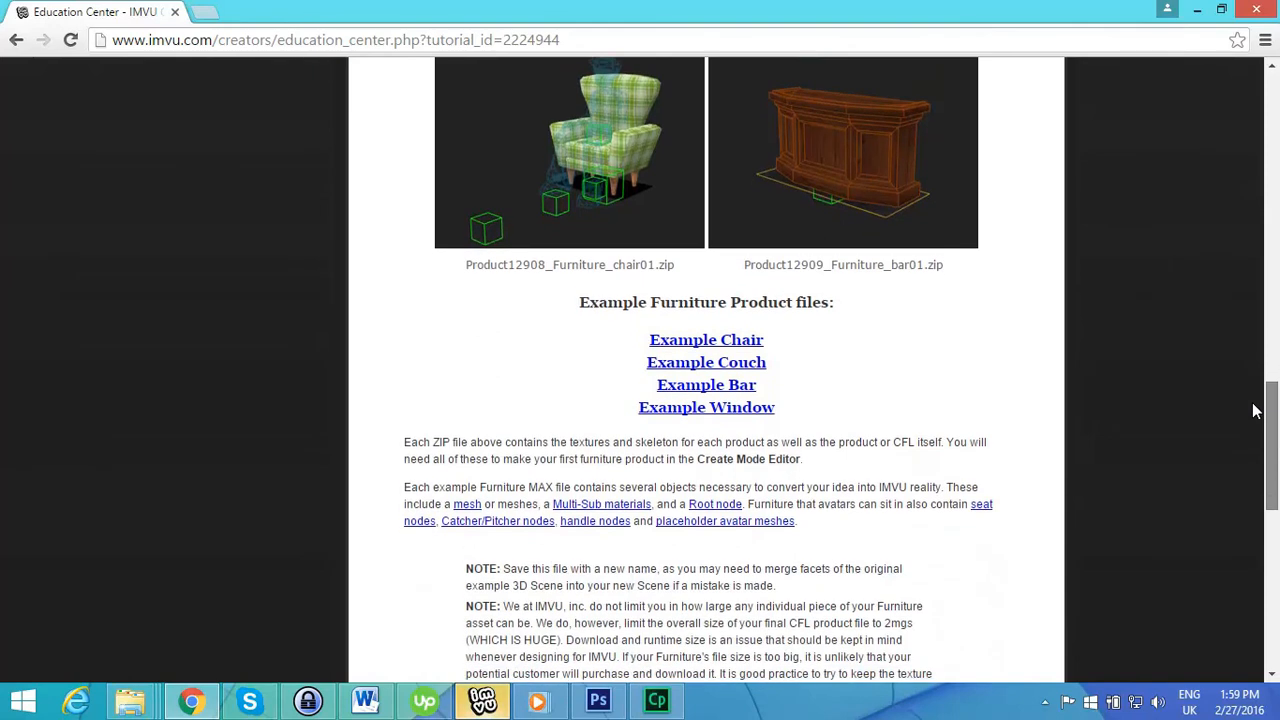
scroll(up, 3)
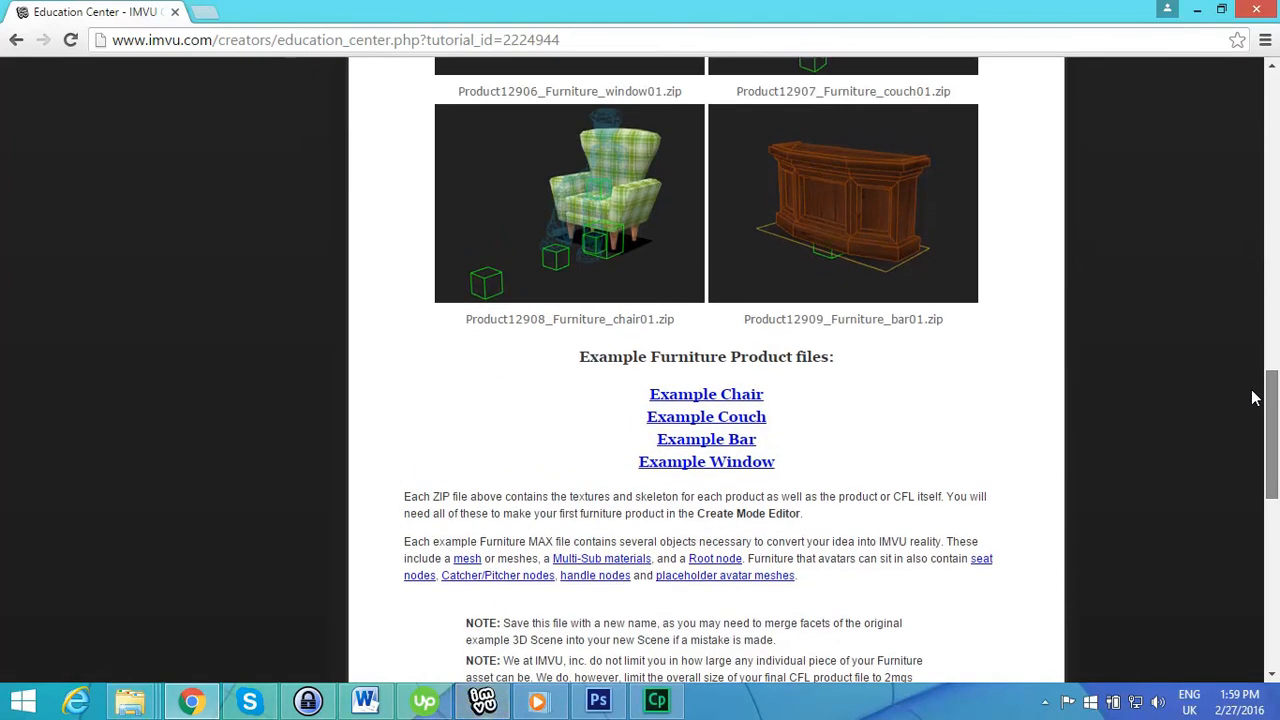
scroll(down, 3)
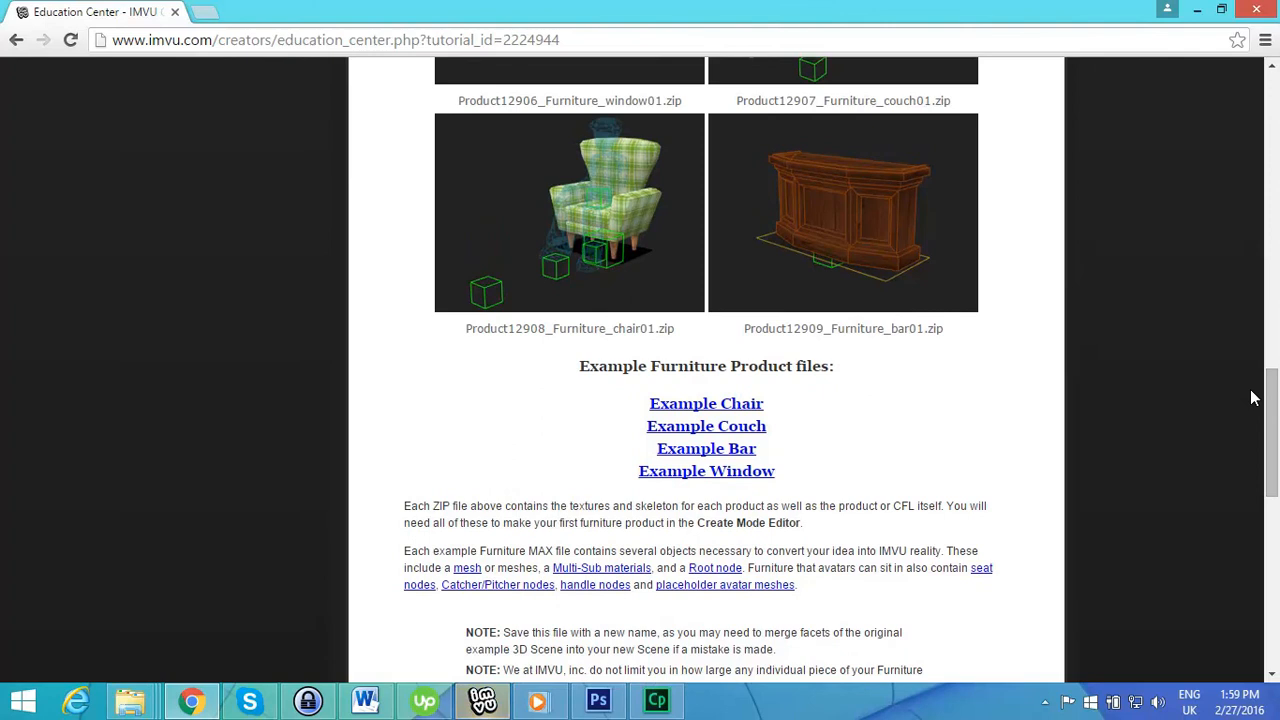
mouse_move(768, 412)
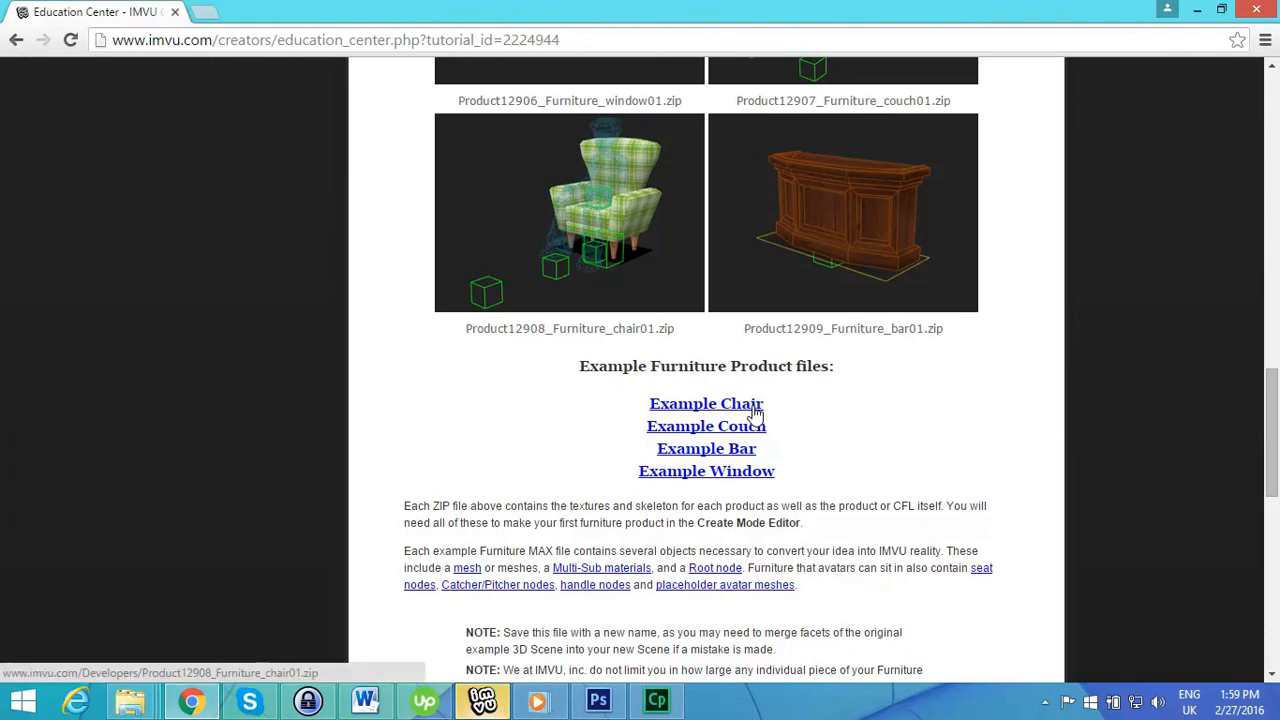
Download the 'Example Chair' zip file and scroll back up to the product images
click(706, 404)
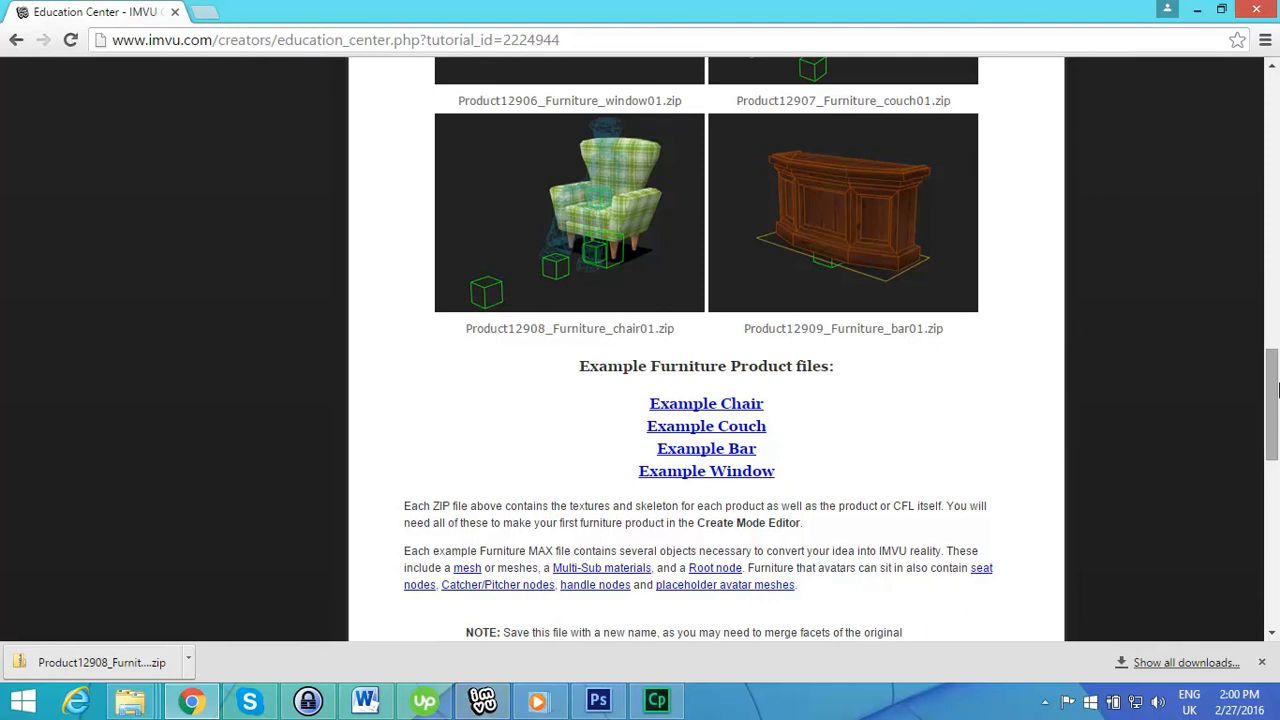
scroll(up, 3)
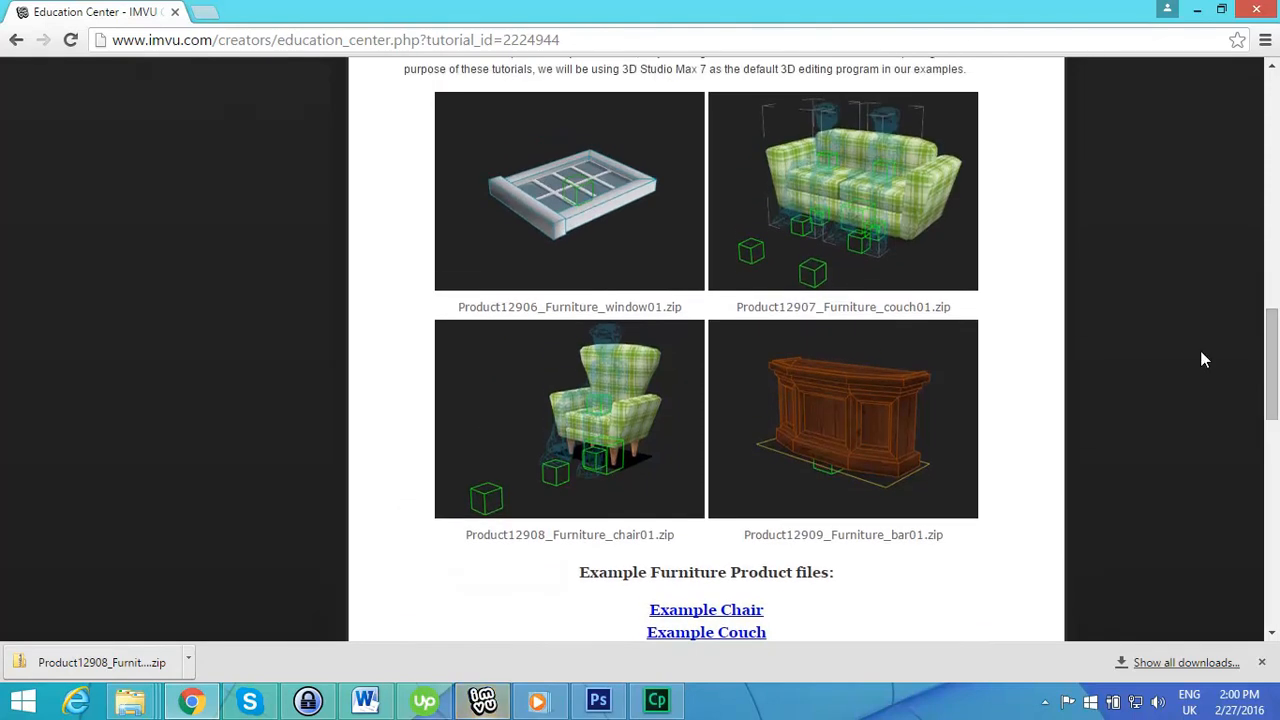
mouse_move(832, 478)
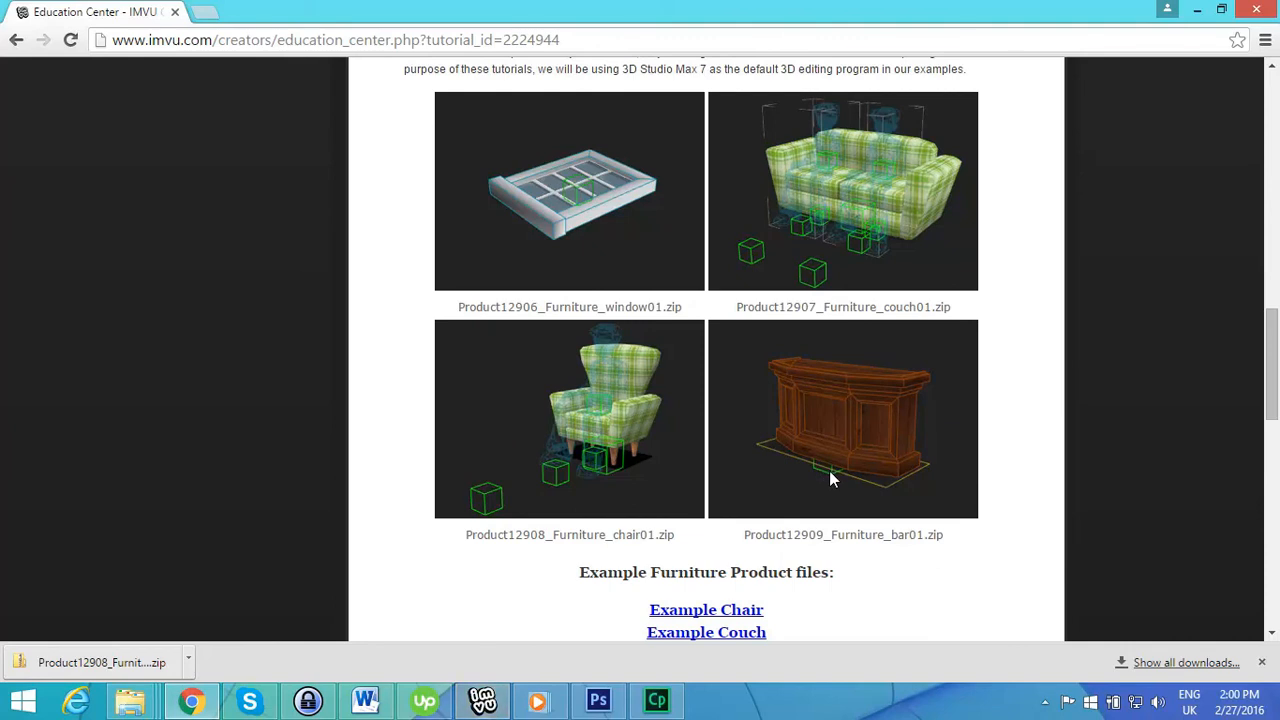
mouse_move(838, 478)
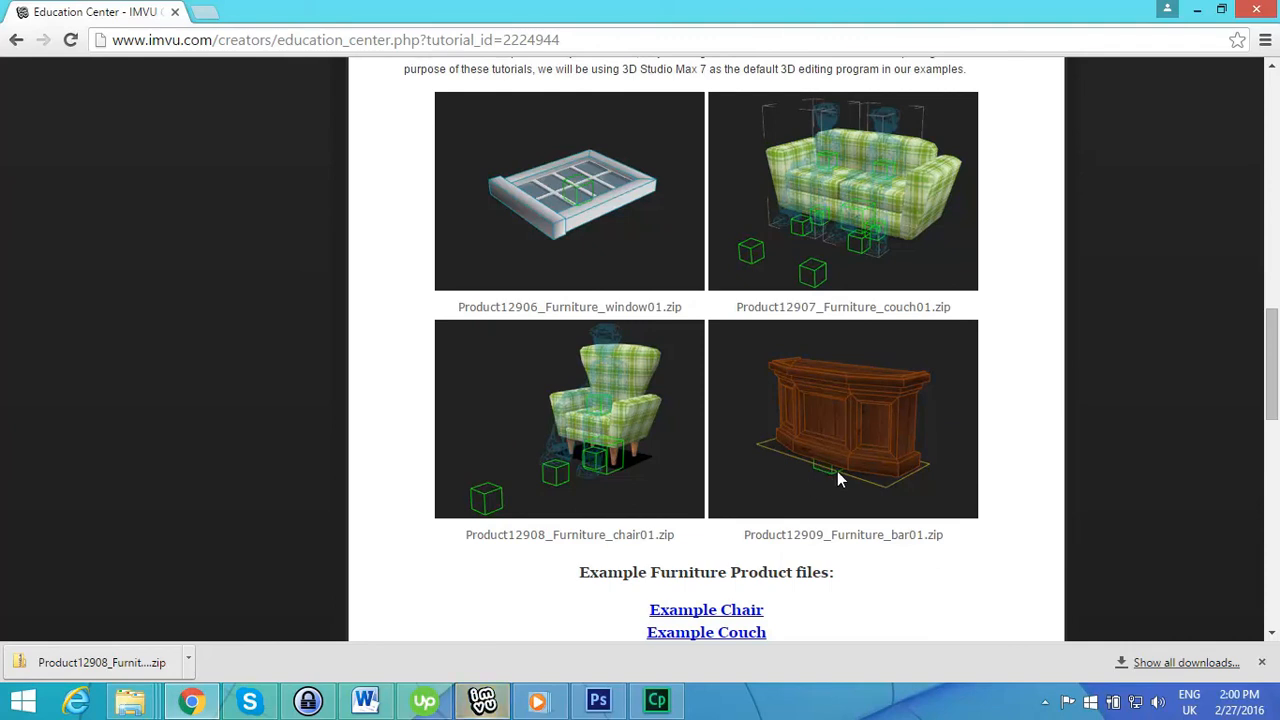
mouse_move(820, 480)
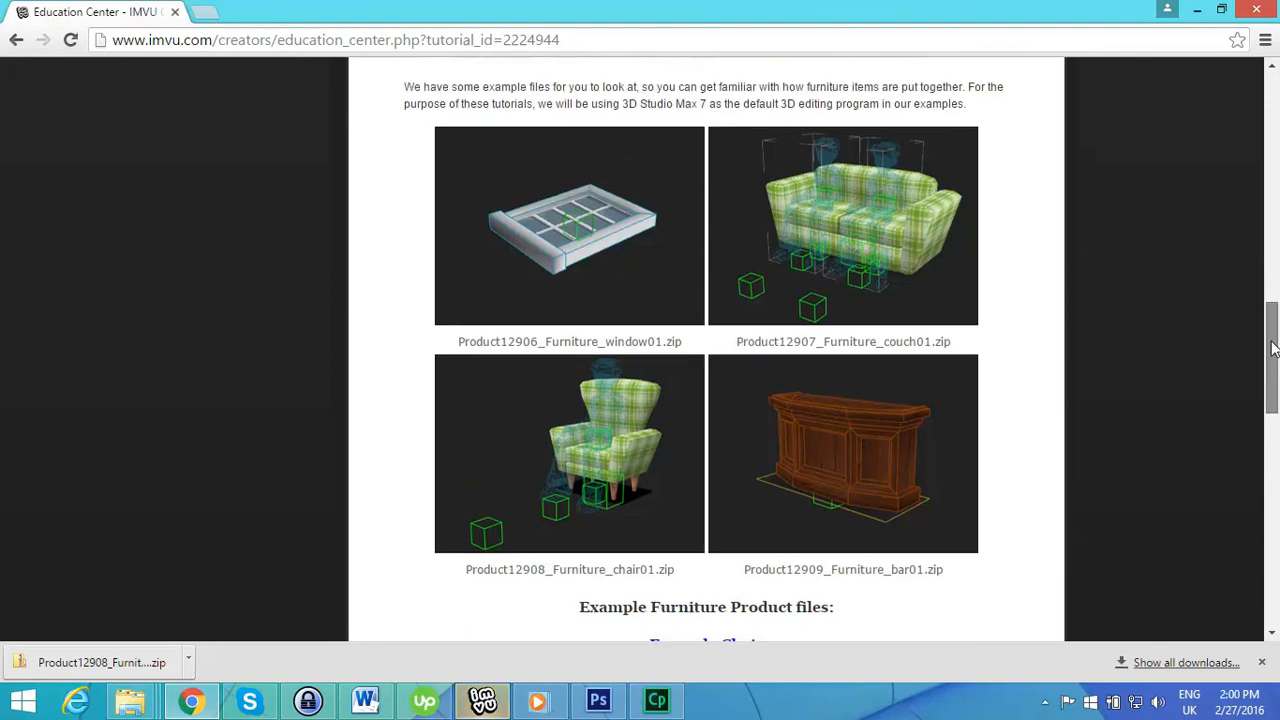
scroll(up, 3)
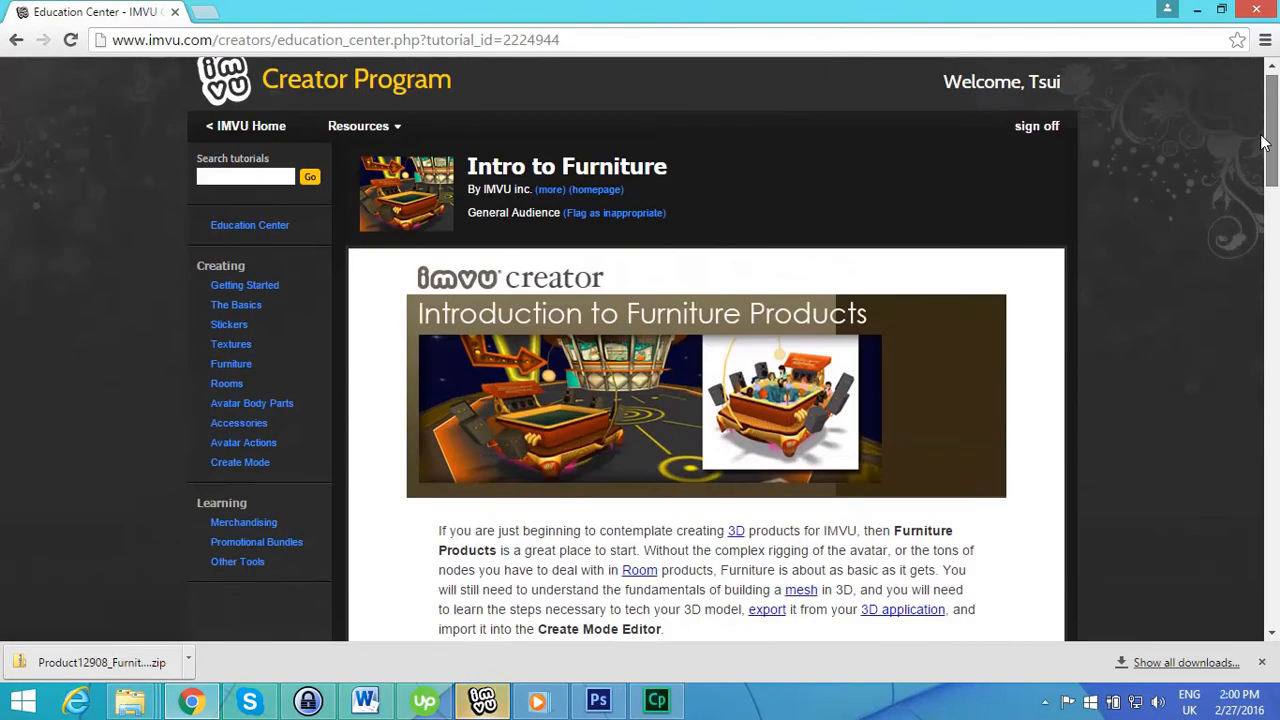
scroll(down, 3)
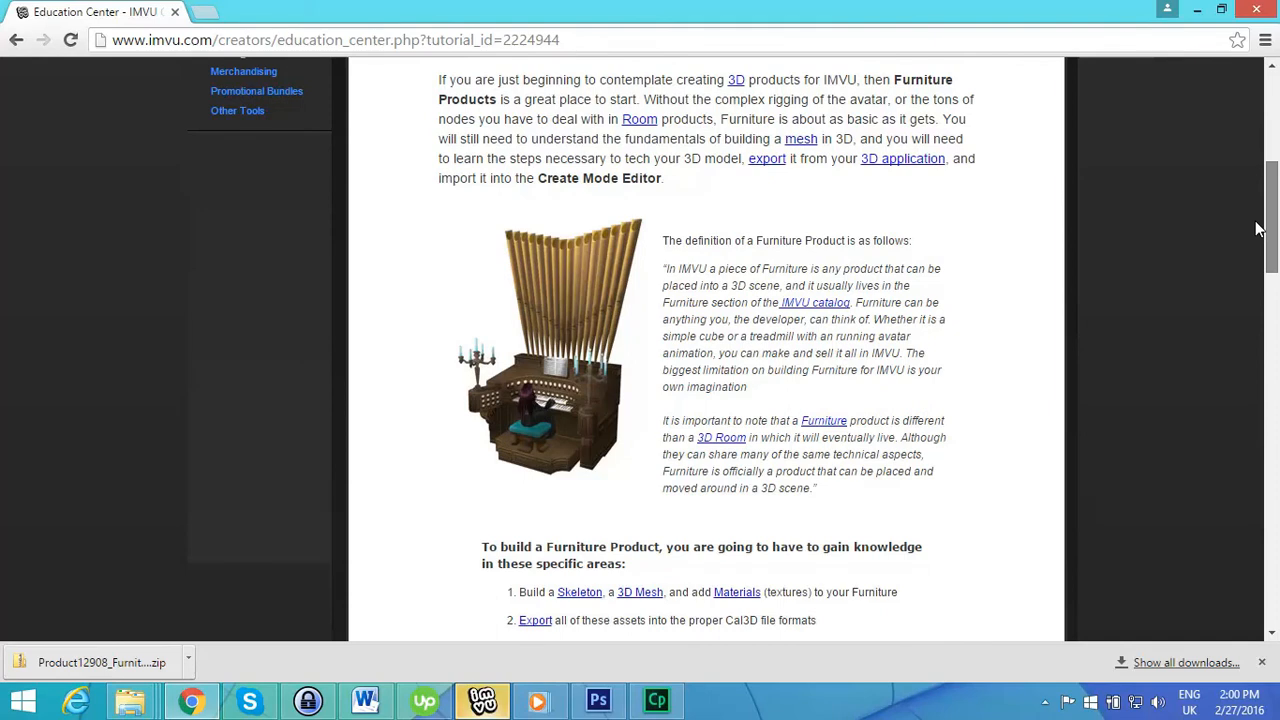
scroll(down, 3)
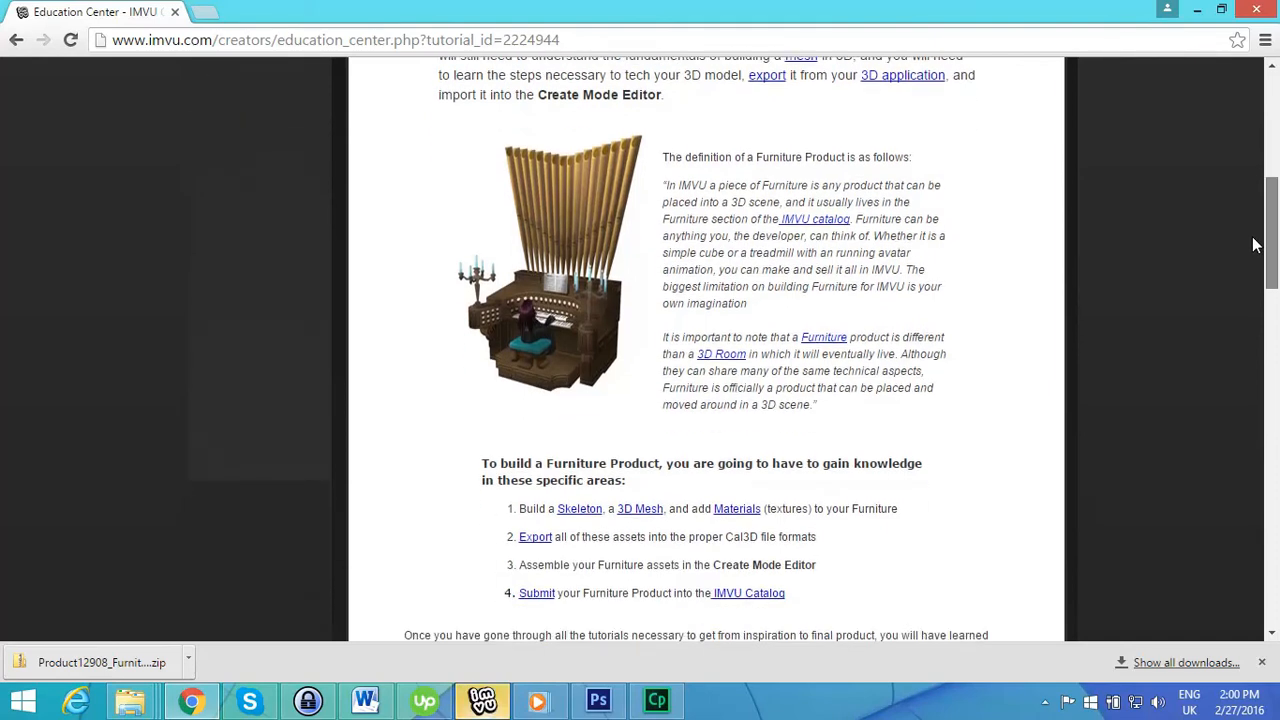
scroll(down, 3)
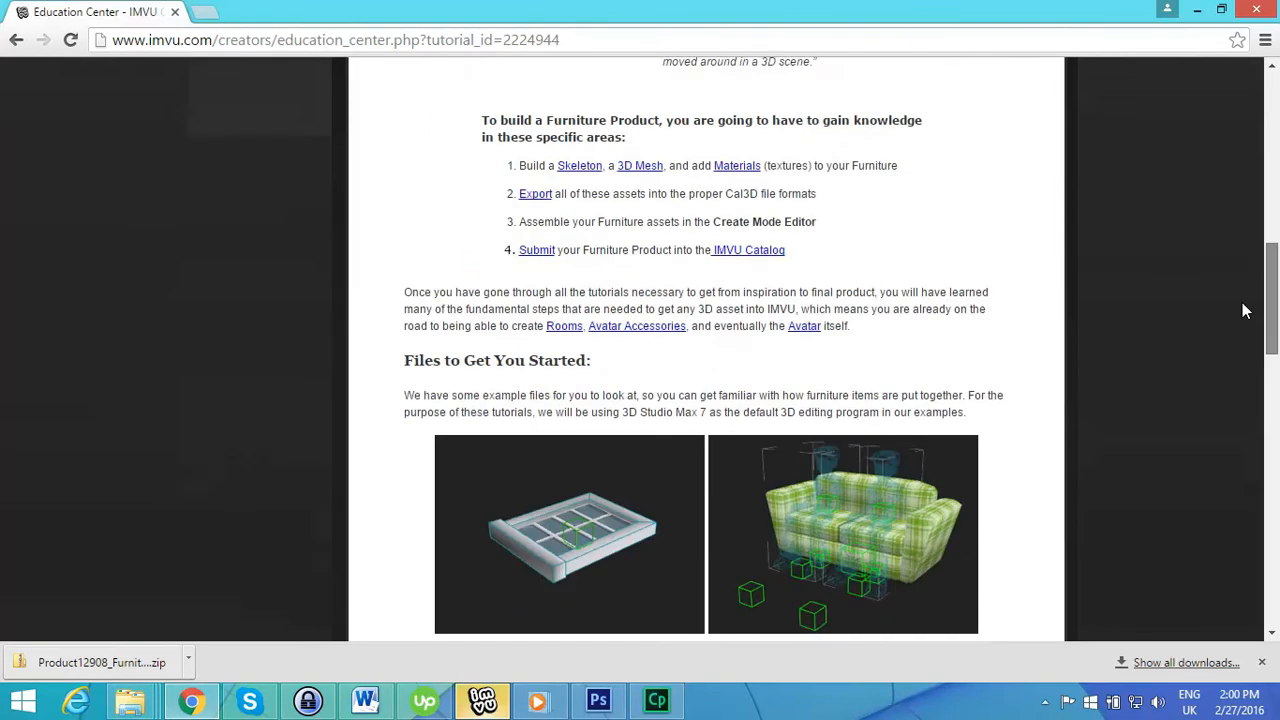
scroll(down, 3)
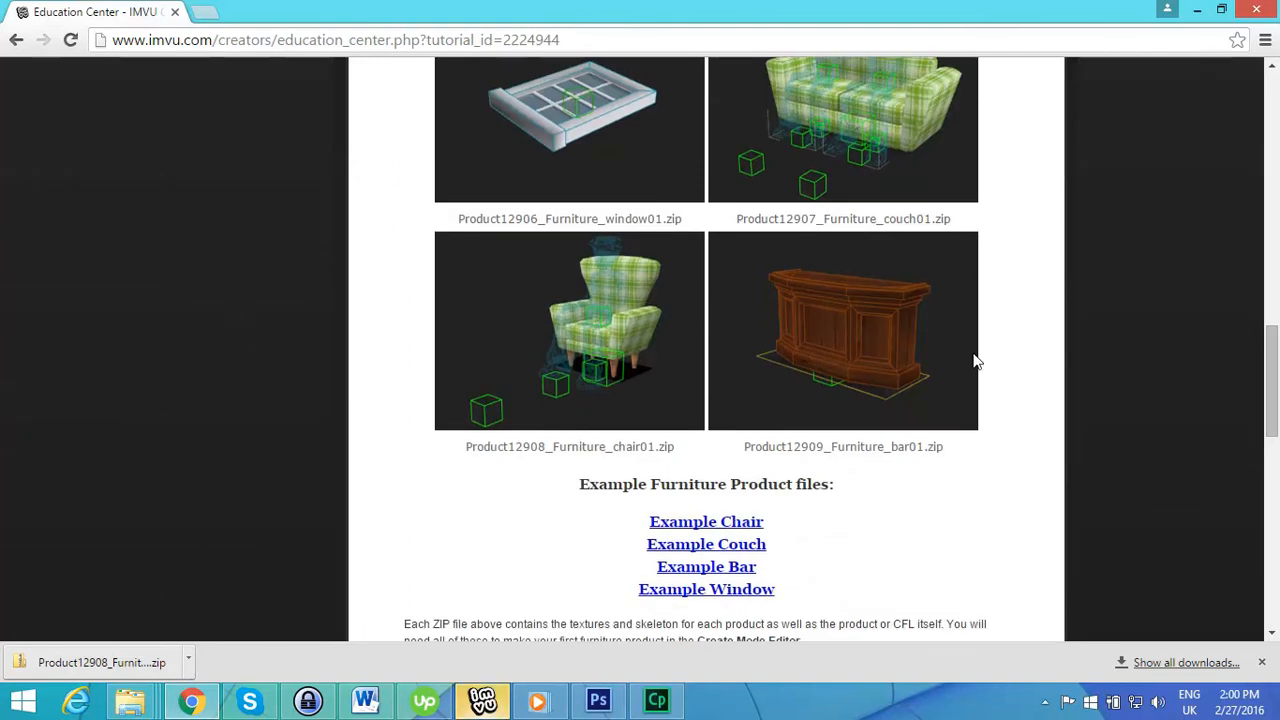
mouse_move(764, 432)
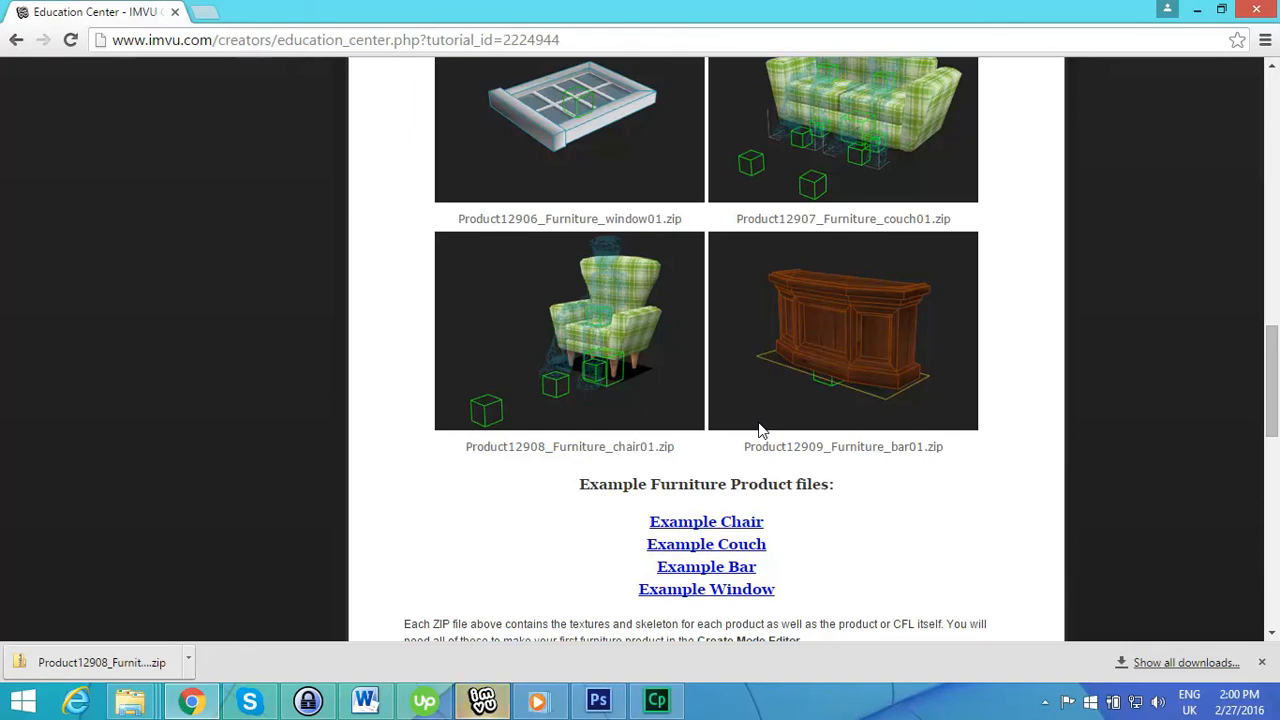
mouse_move(876, 296)
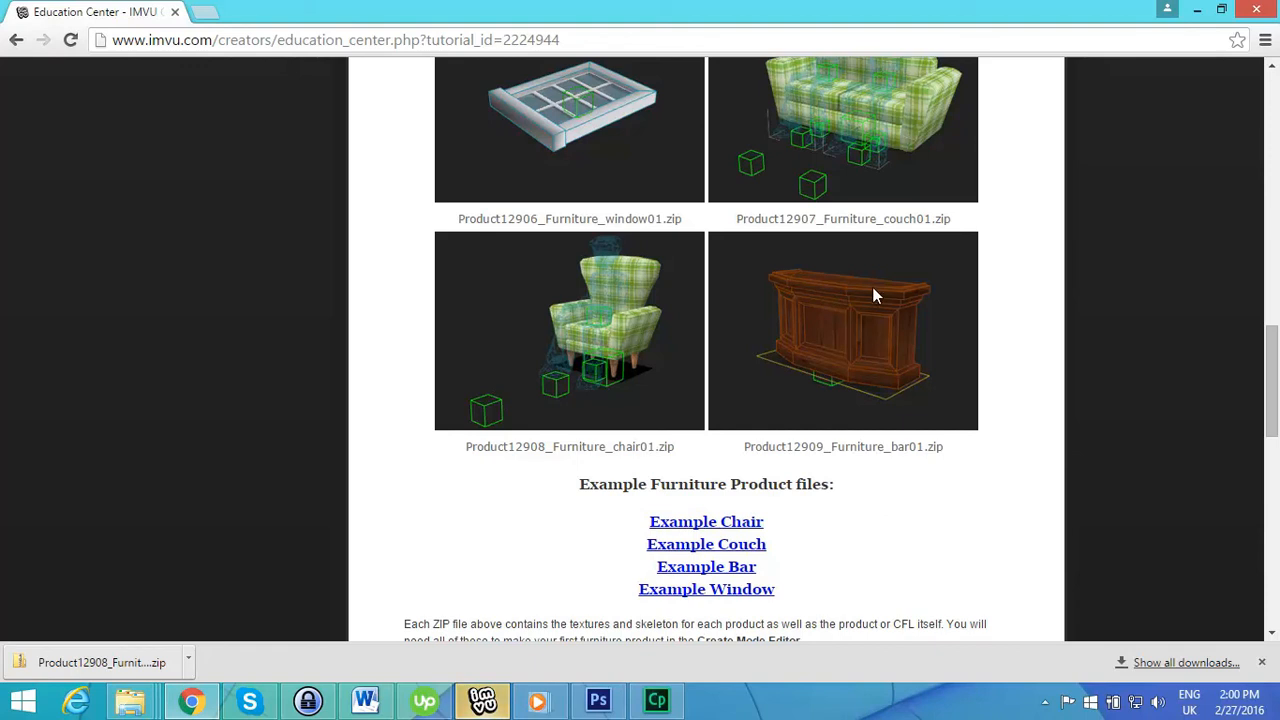
mouse_move(828, 388)
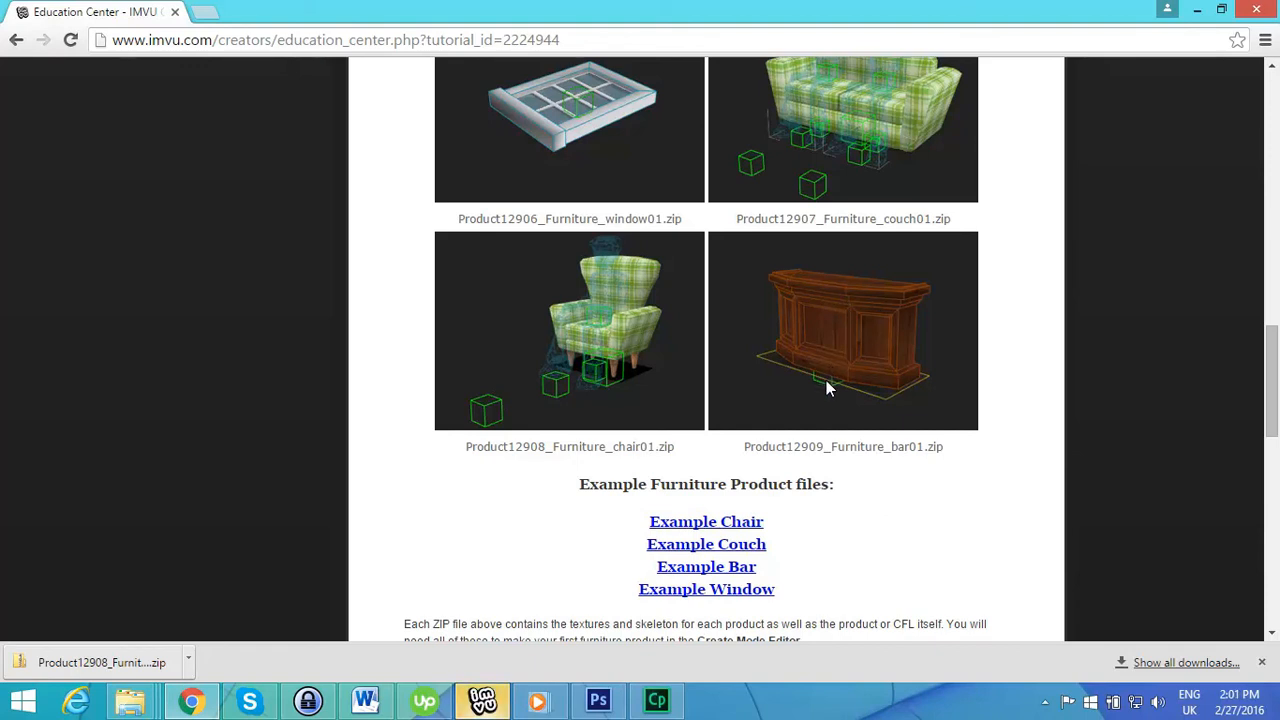
mouse_move(848, 380)
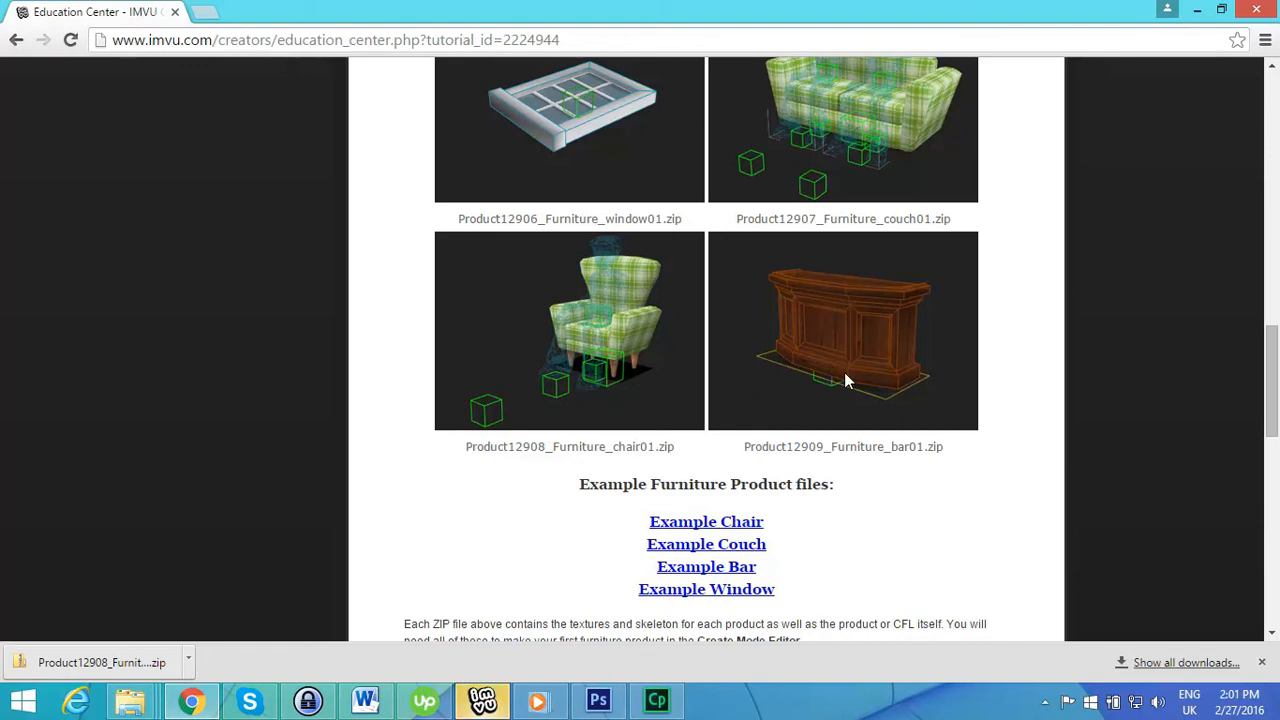
mouse_move(832, 388)
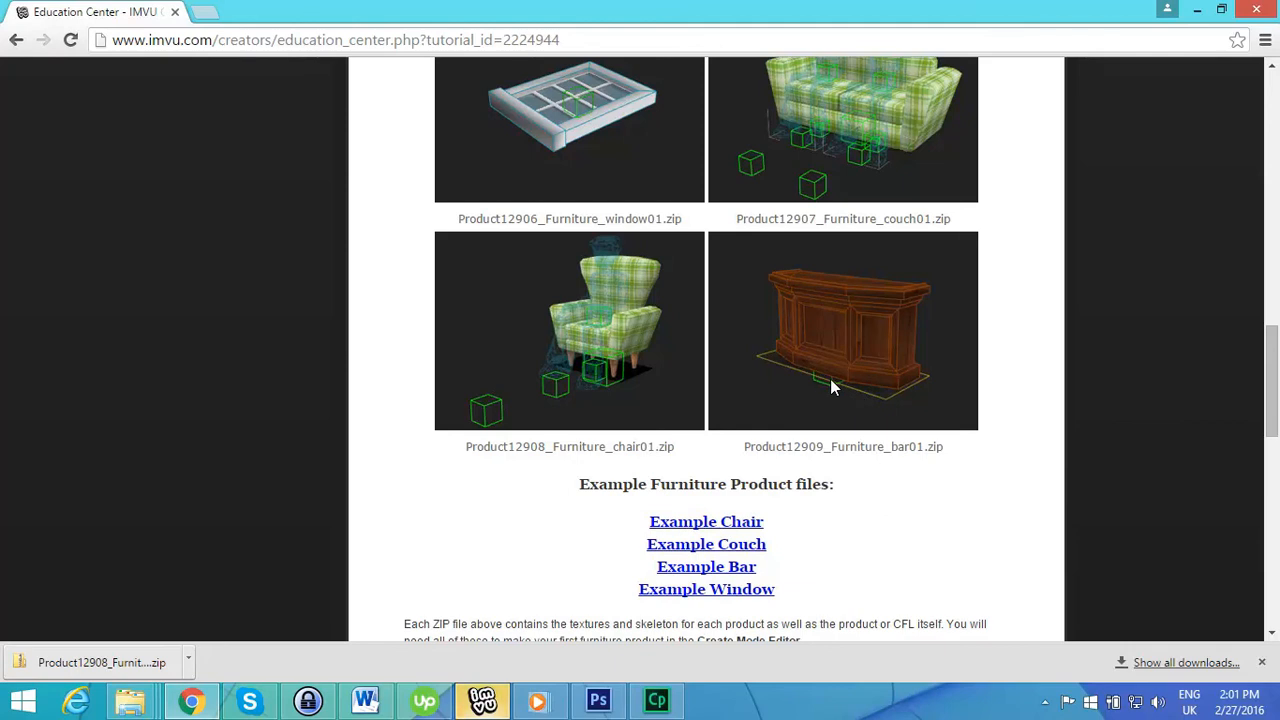